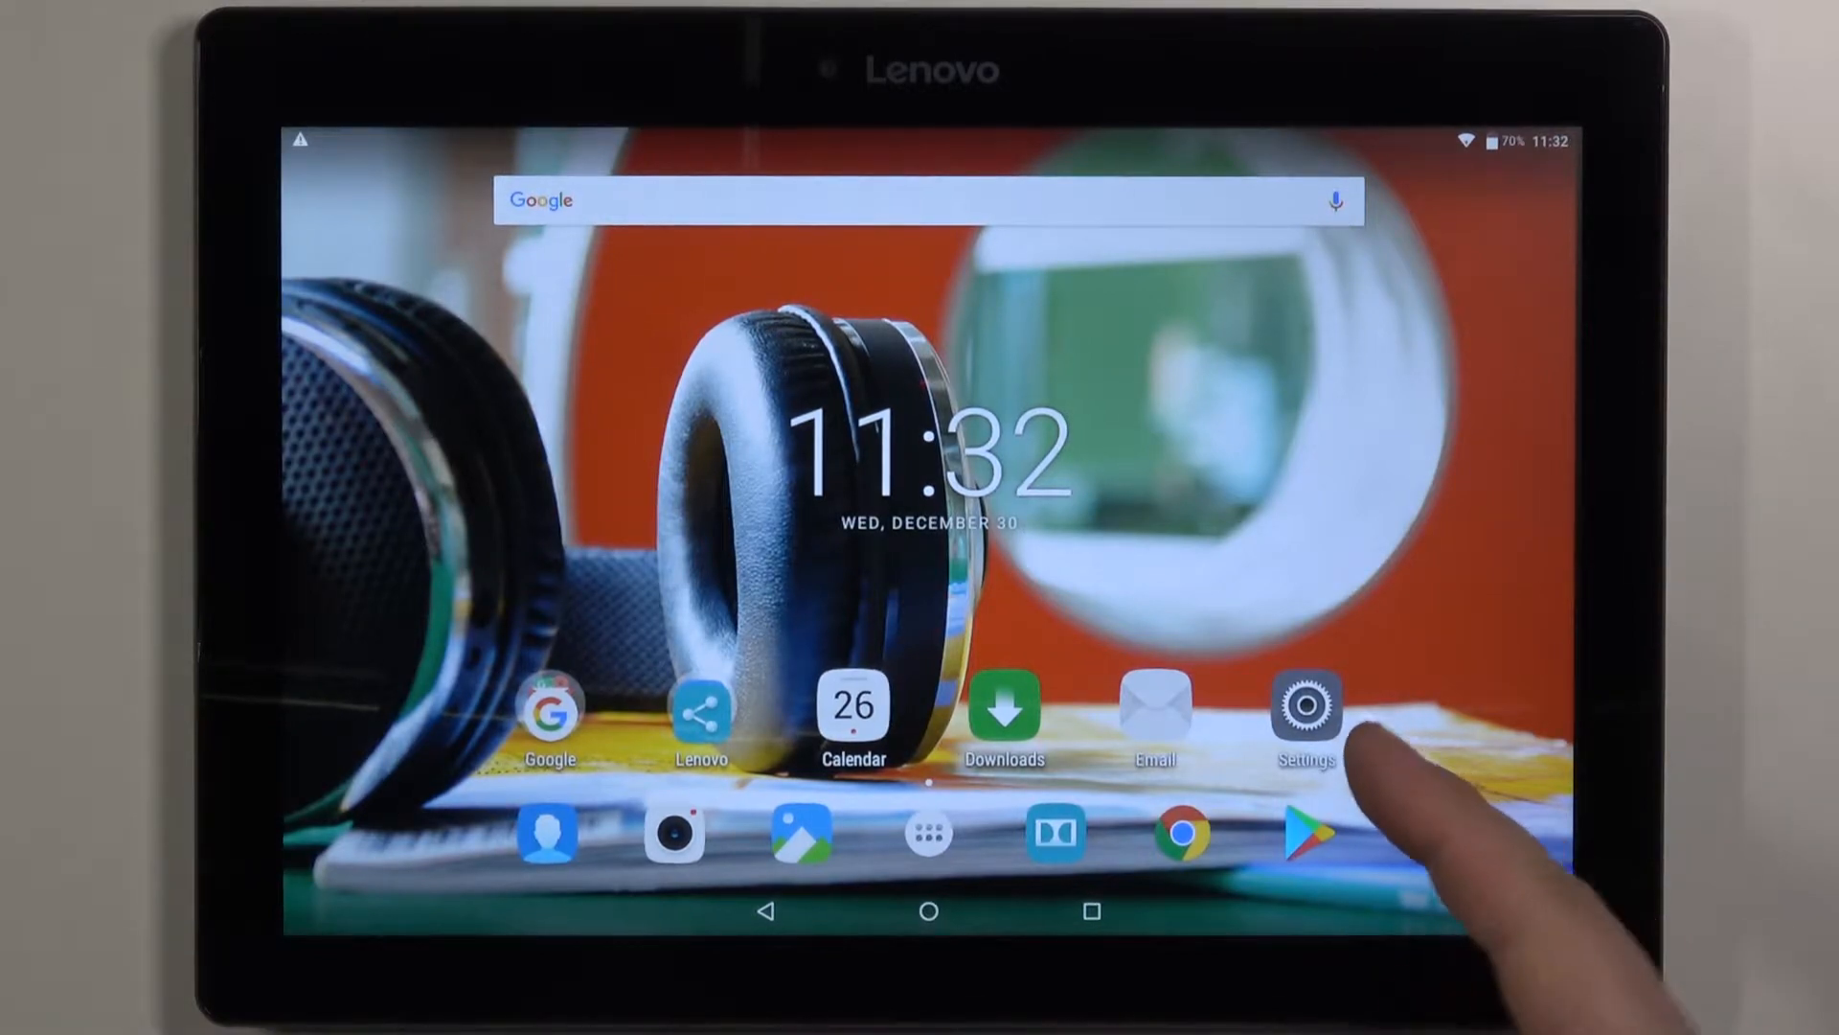
Open Settings from the home screen and go to Date & time
{"action": "left_click", "coordinate": [1306, 710]}
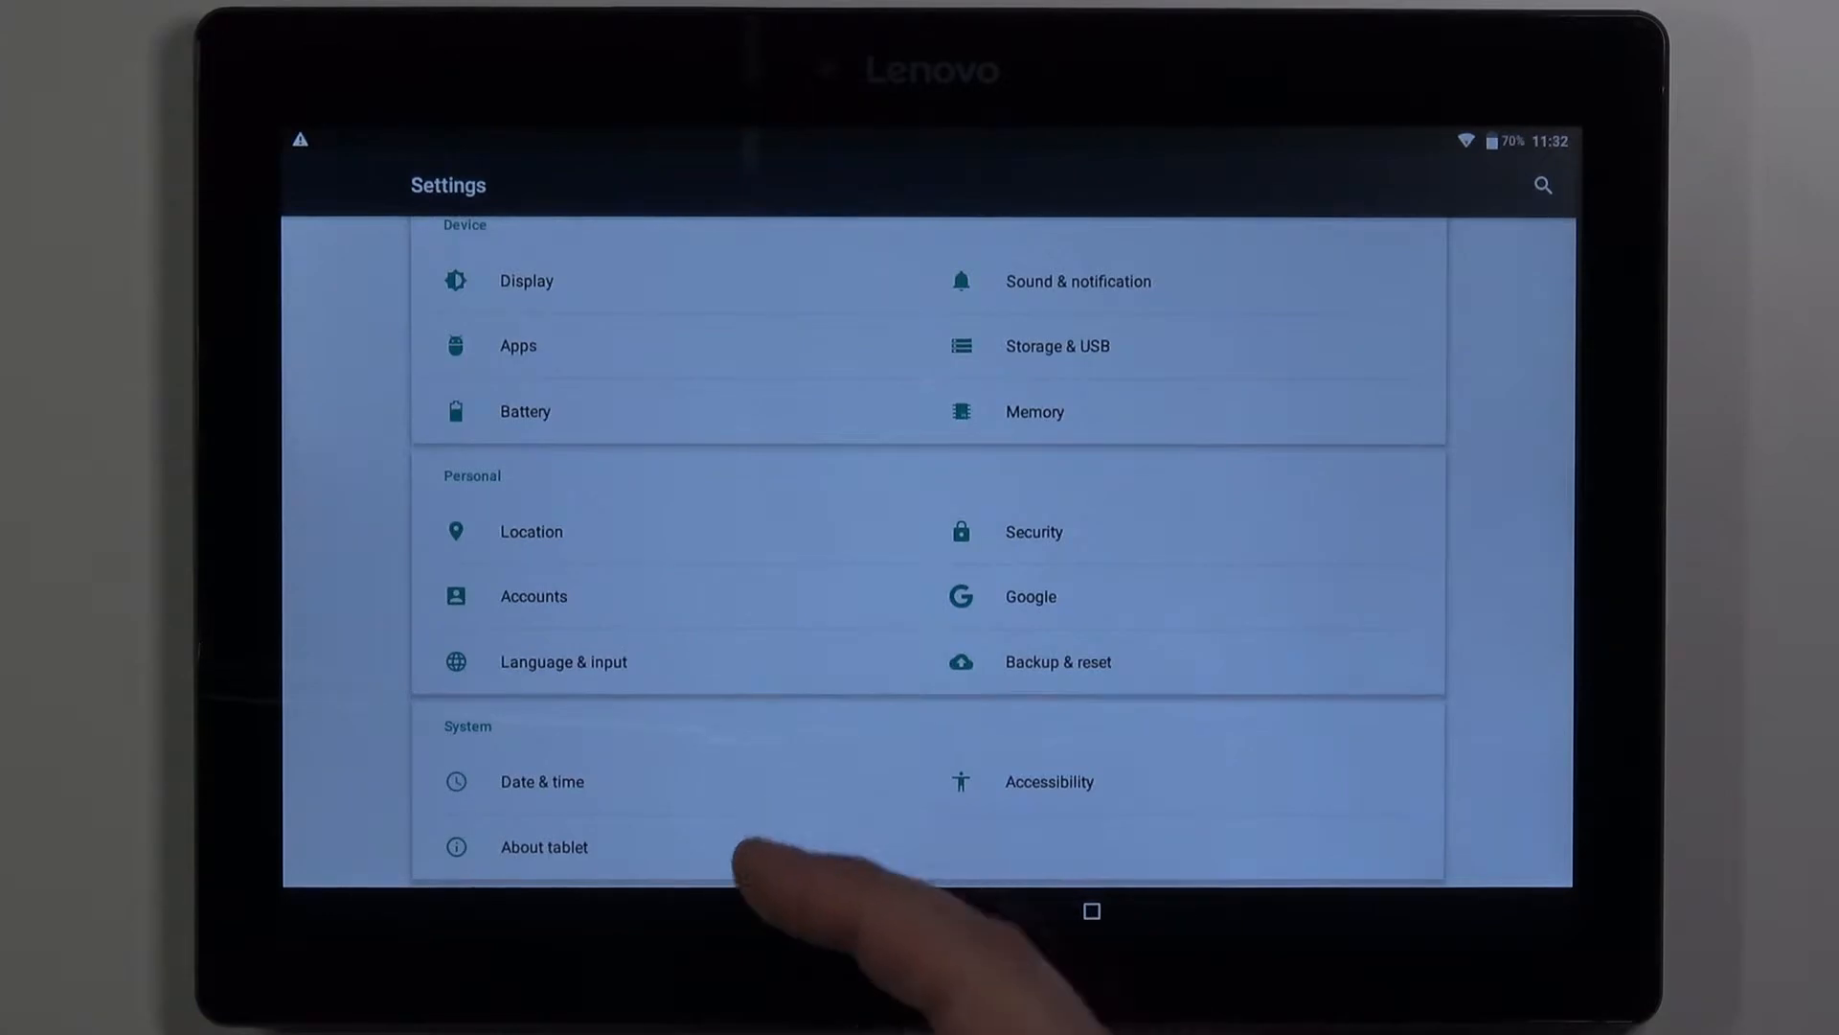
{"action": "left_click", "coordinate": [542, 781]}
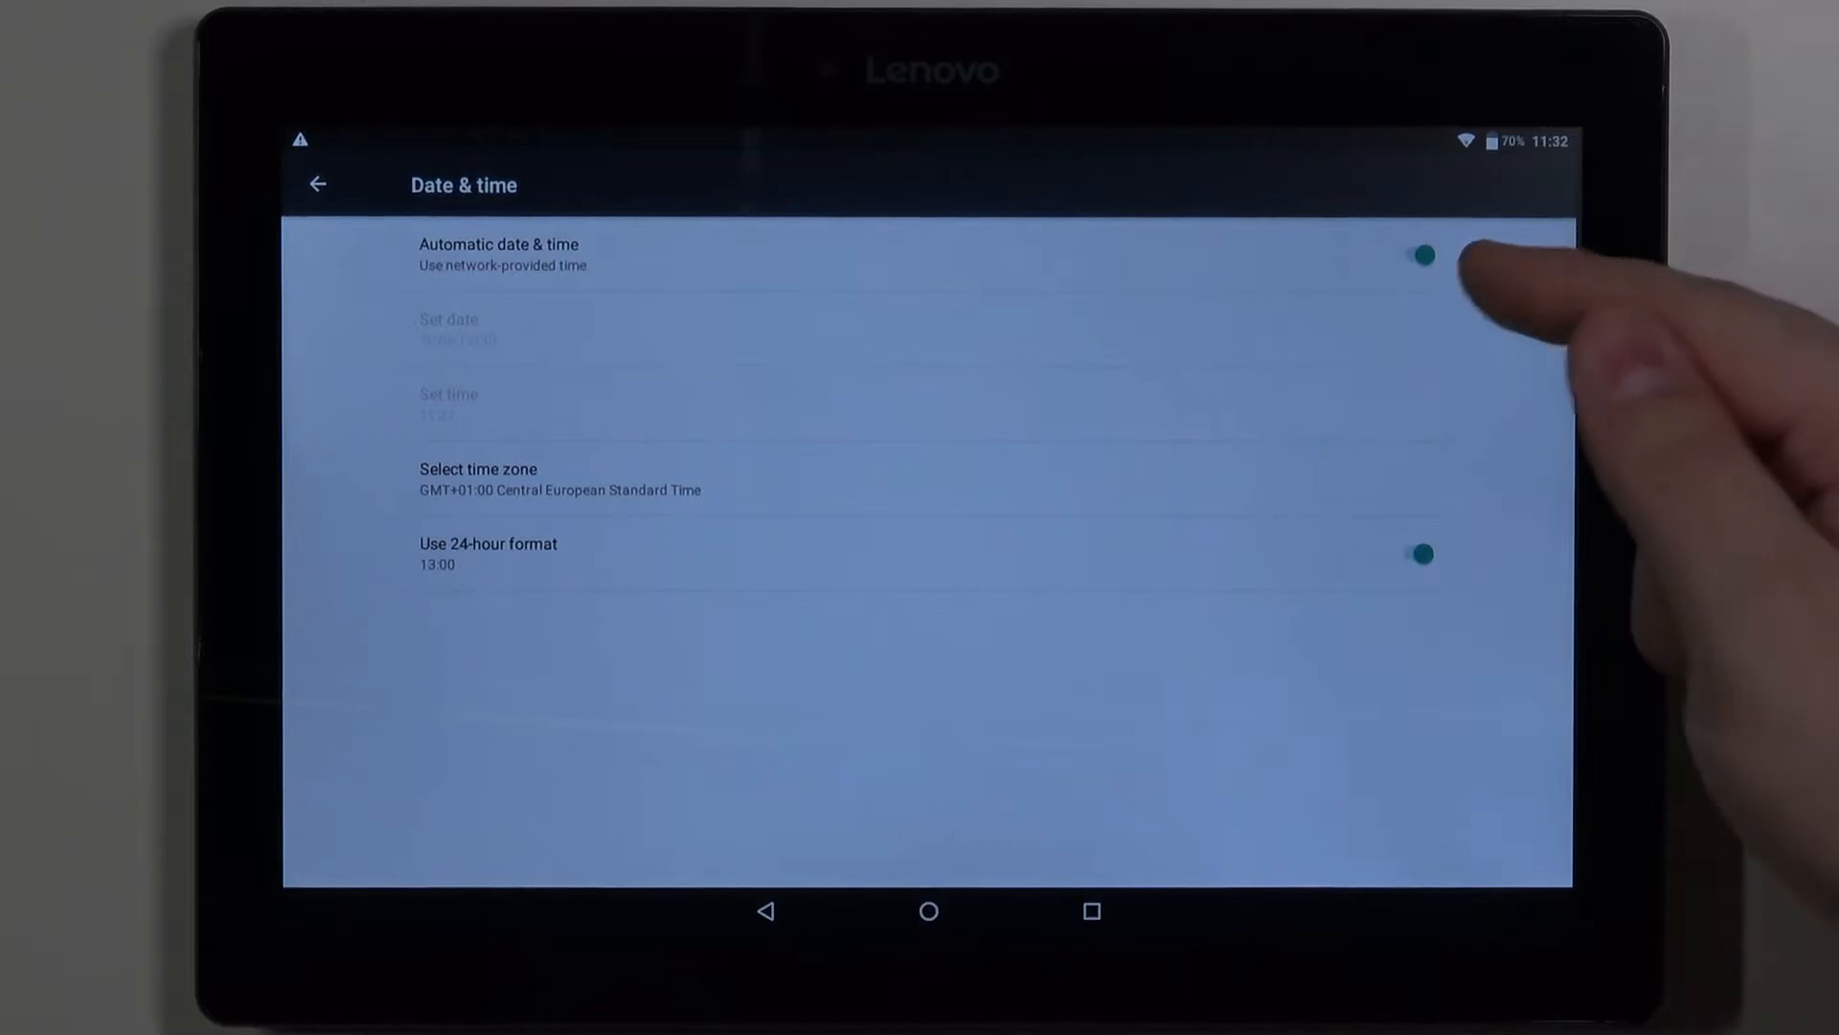
Turn off Automatic date & time and bring up the Set date picker
{"action": "left_click", "coordinate": [1421, 256]}
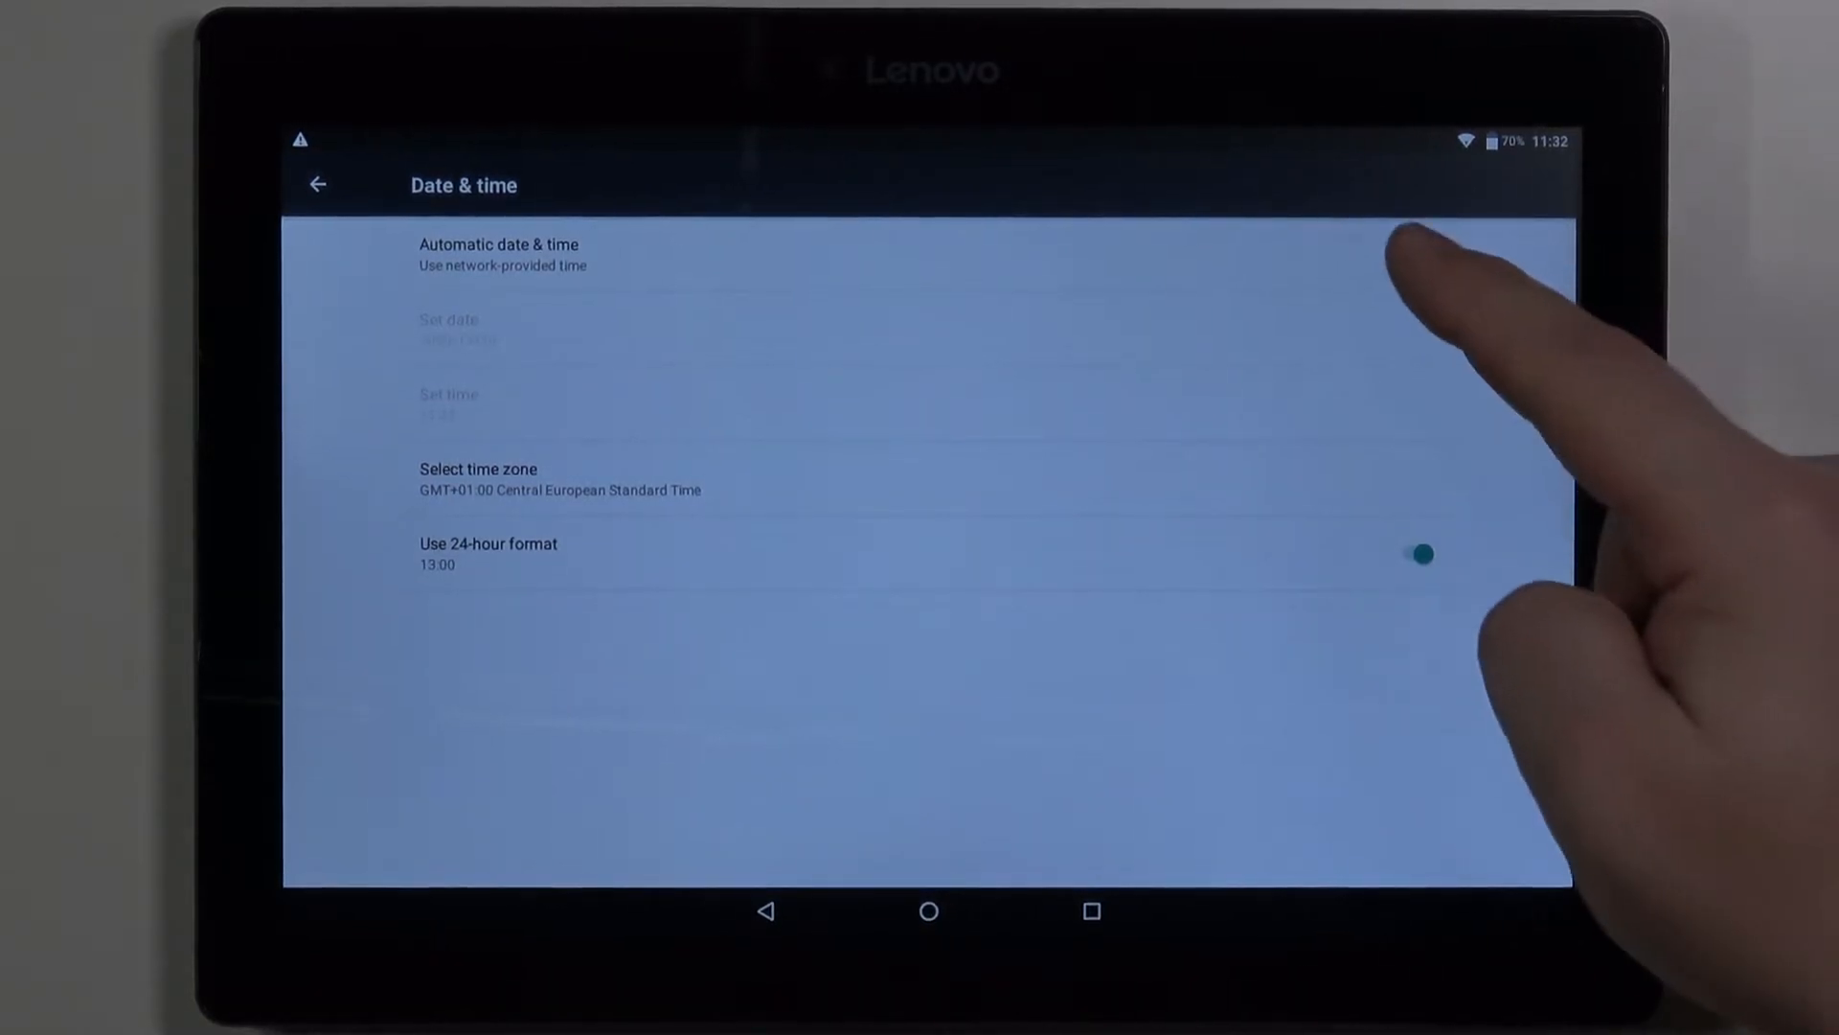
{"action": "left_click", "coordinate": [1412, 255]}
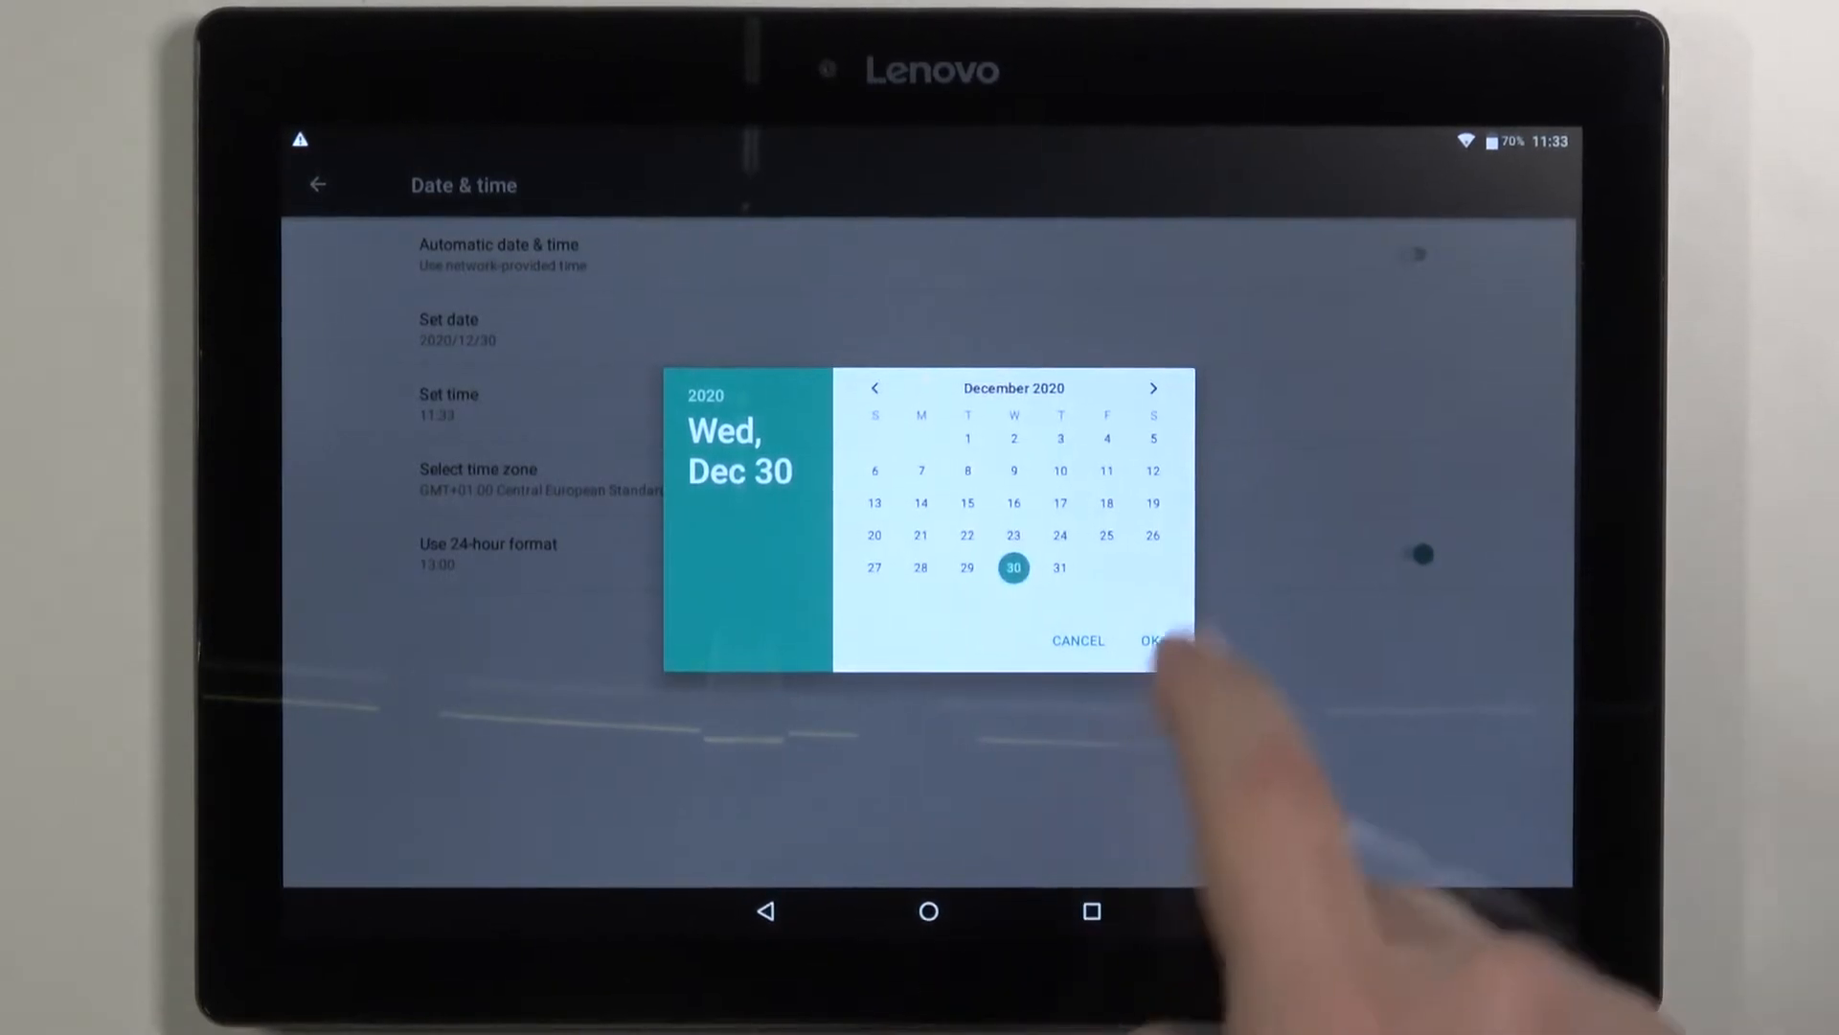
Move the calendar to January 2021, pick the 28th, and confirm
{"action": "left_click", "coordinate": [1152, 388]}
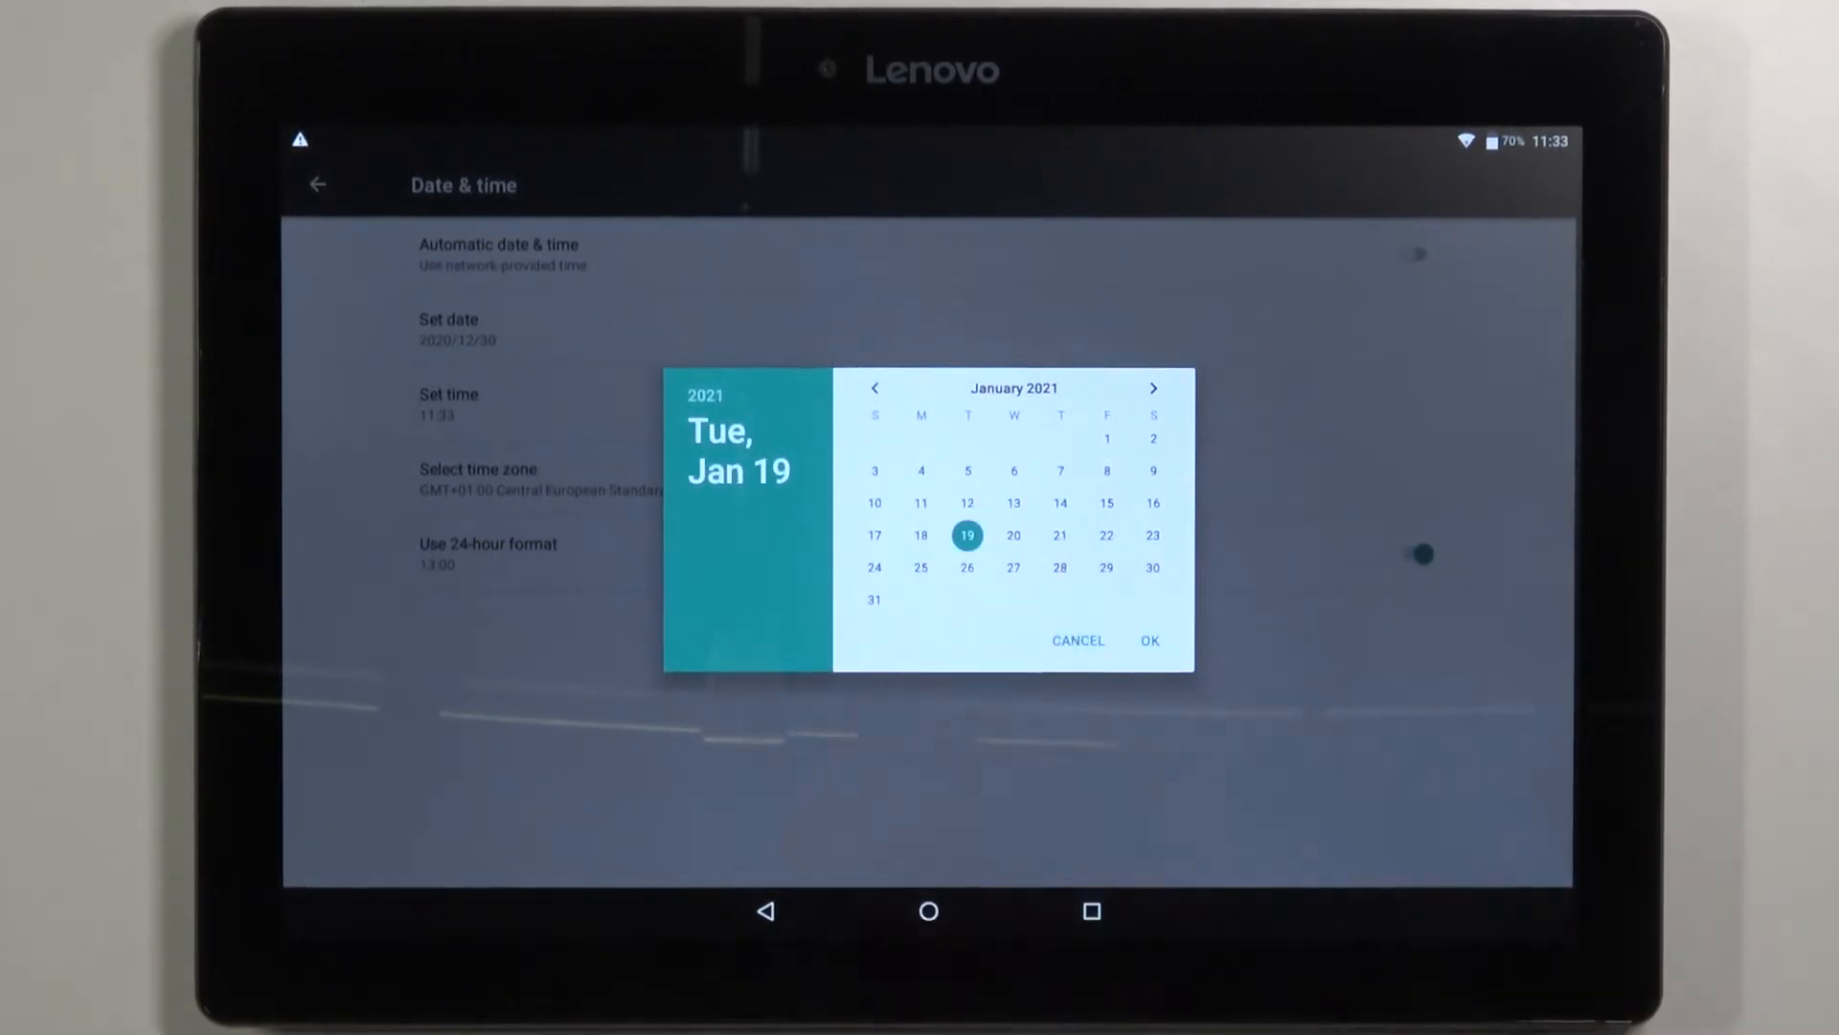
{"action": "left_click", "coordinate": [1014, 535]}
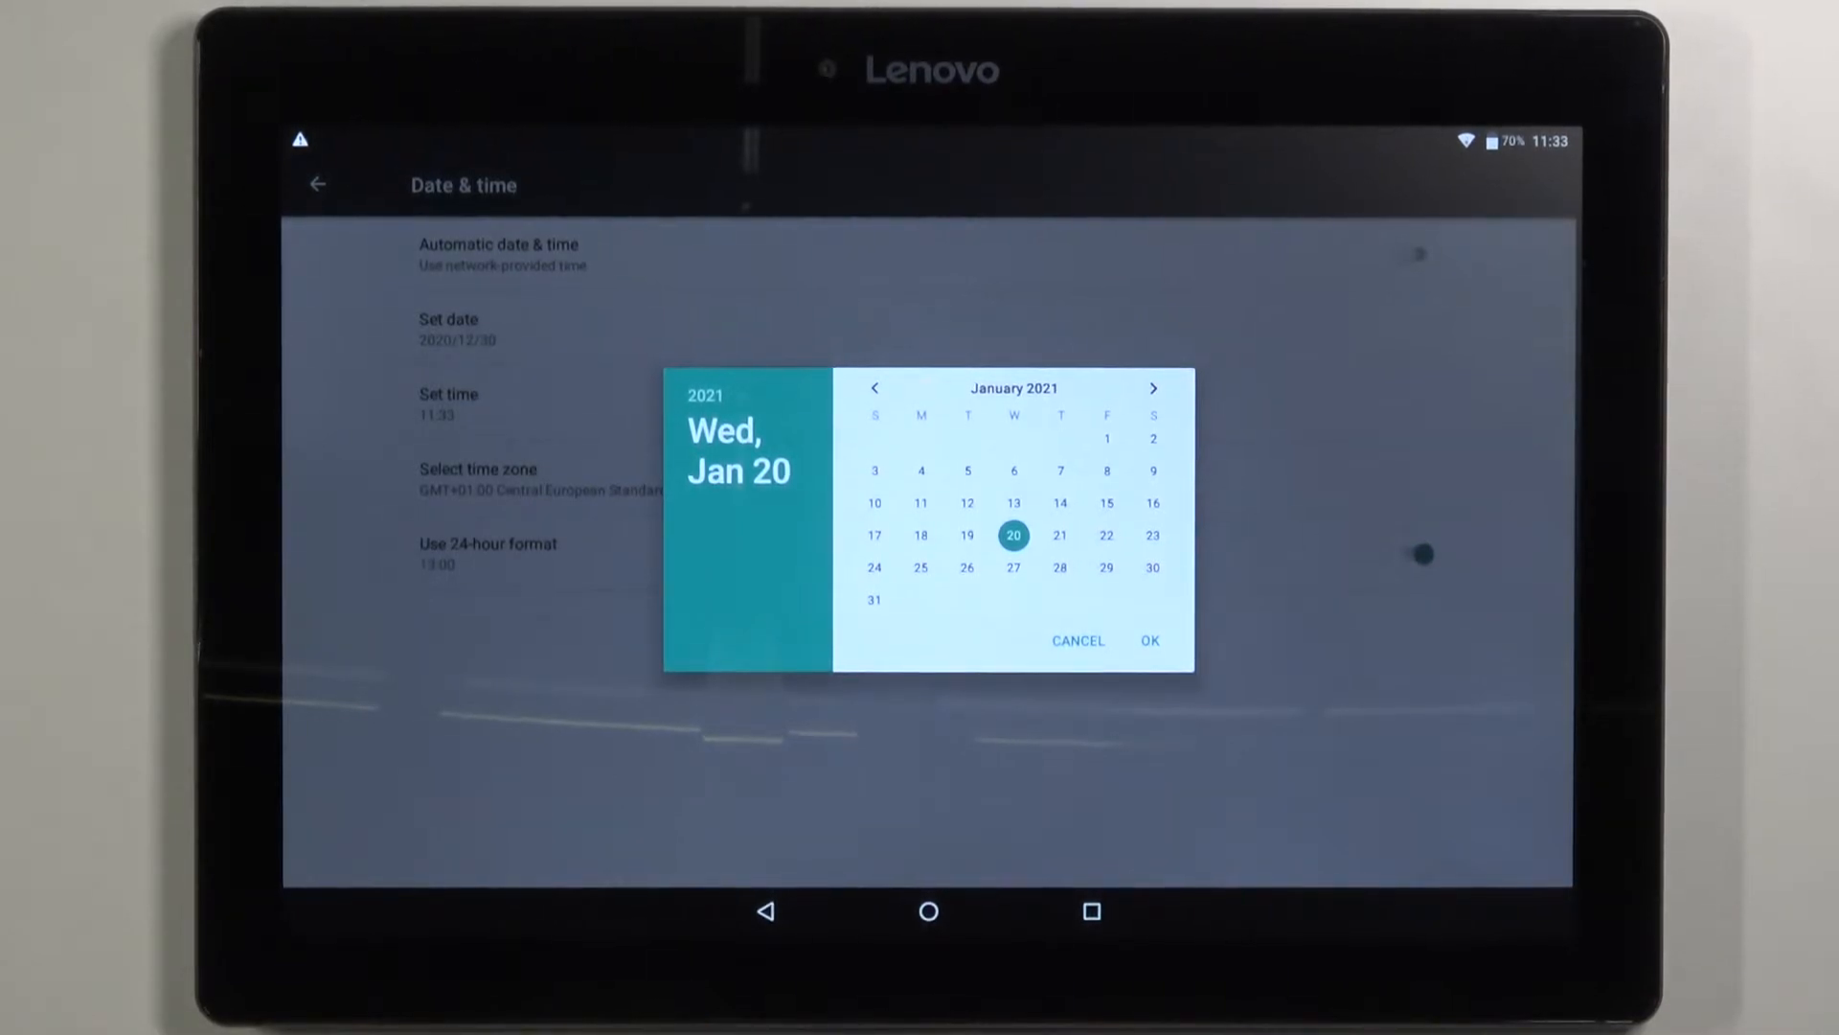
{"action": "left_click", "coordinate": [1057, 568]}
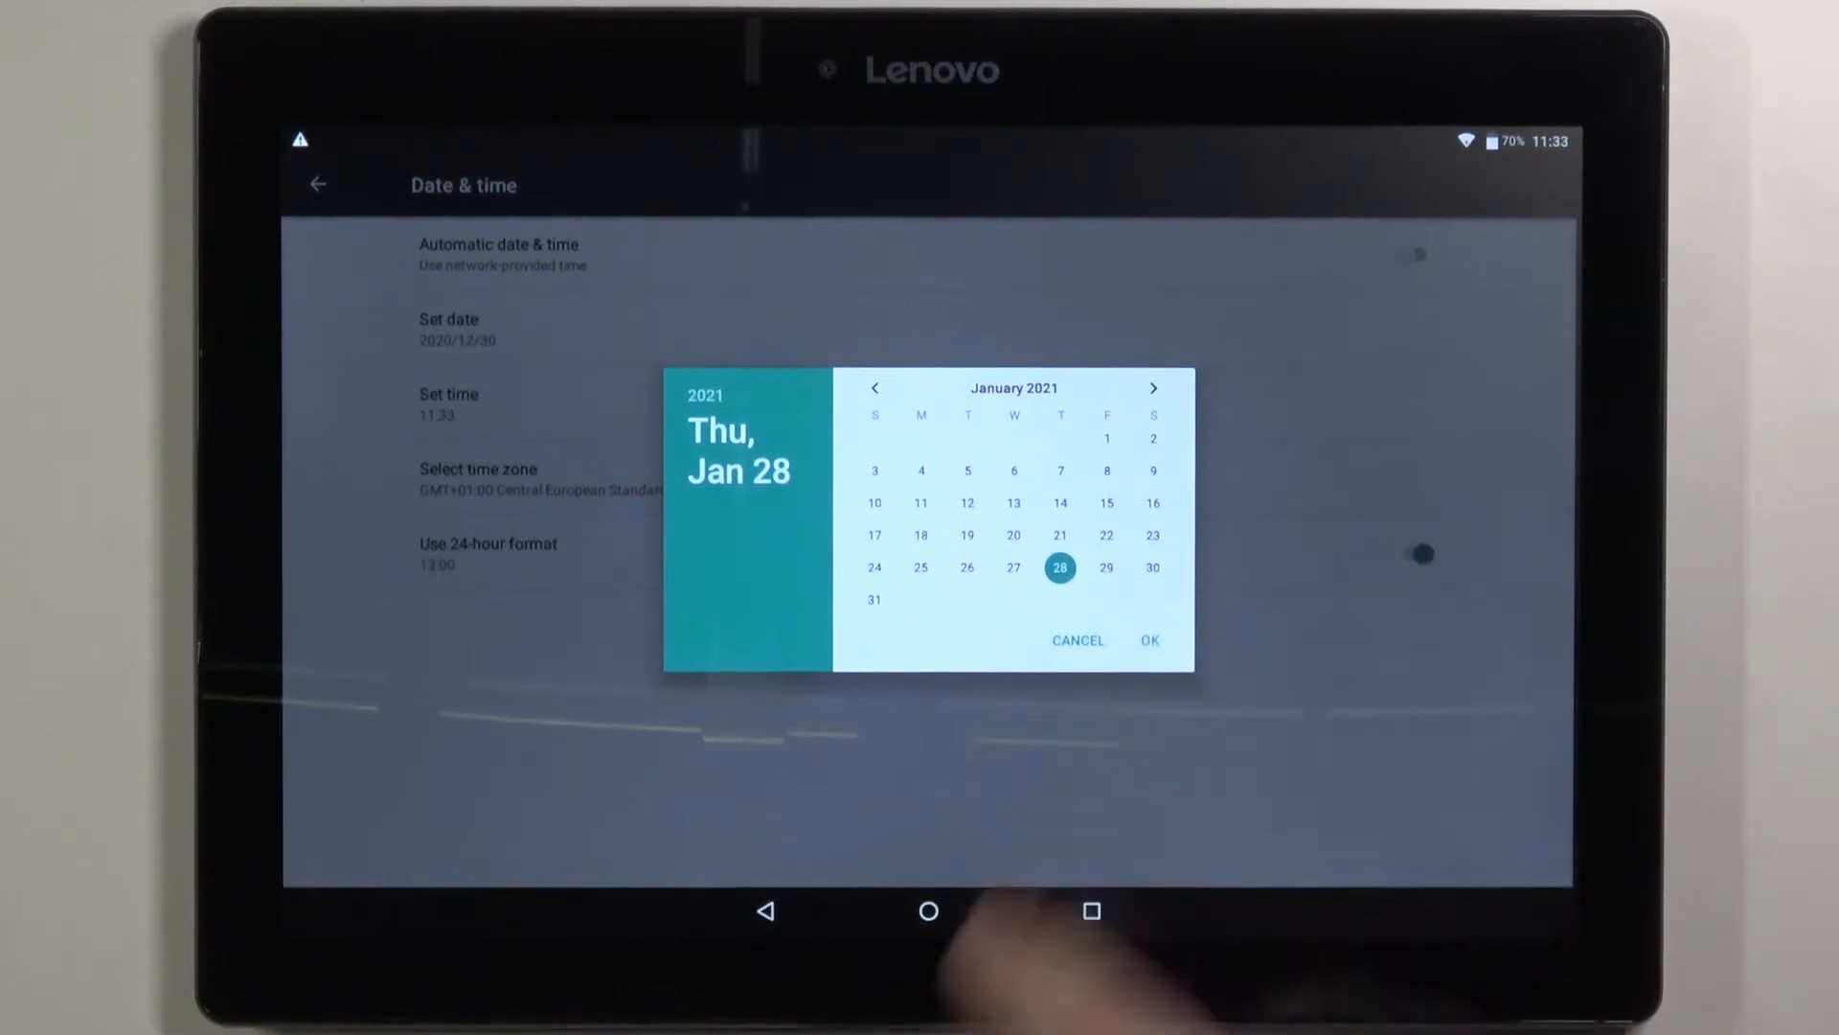
{"action": "left_click", "coordinate": [1149, 641]}
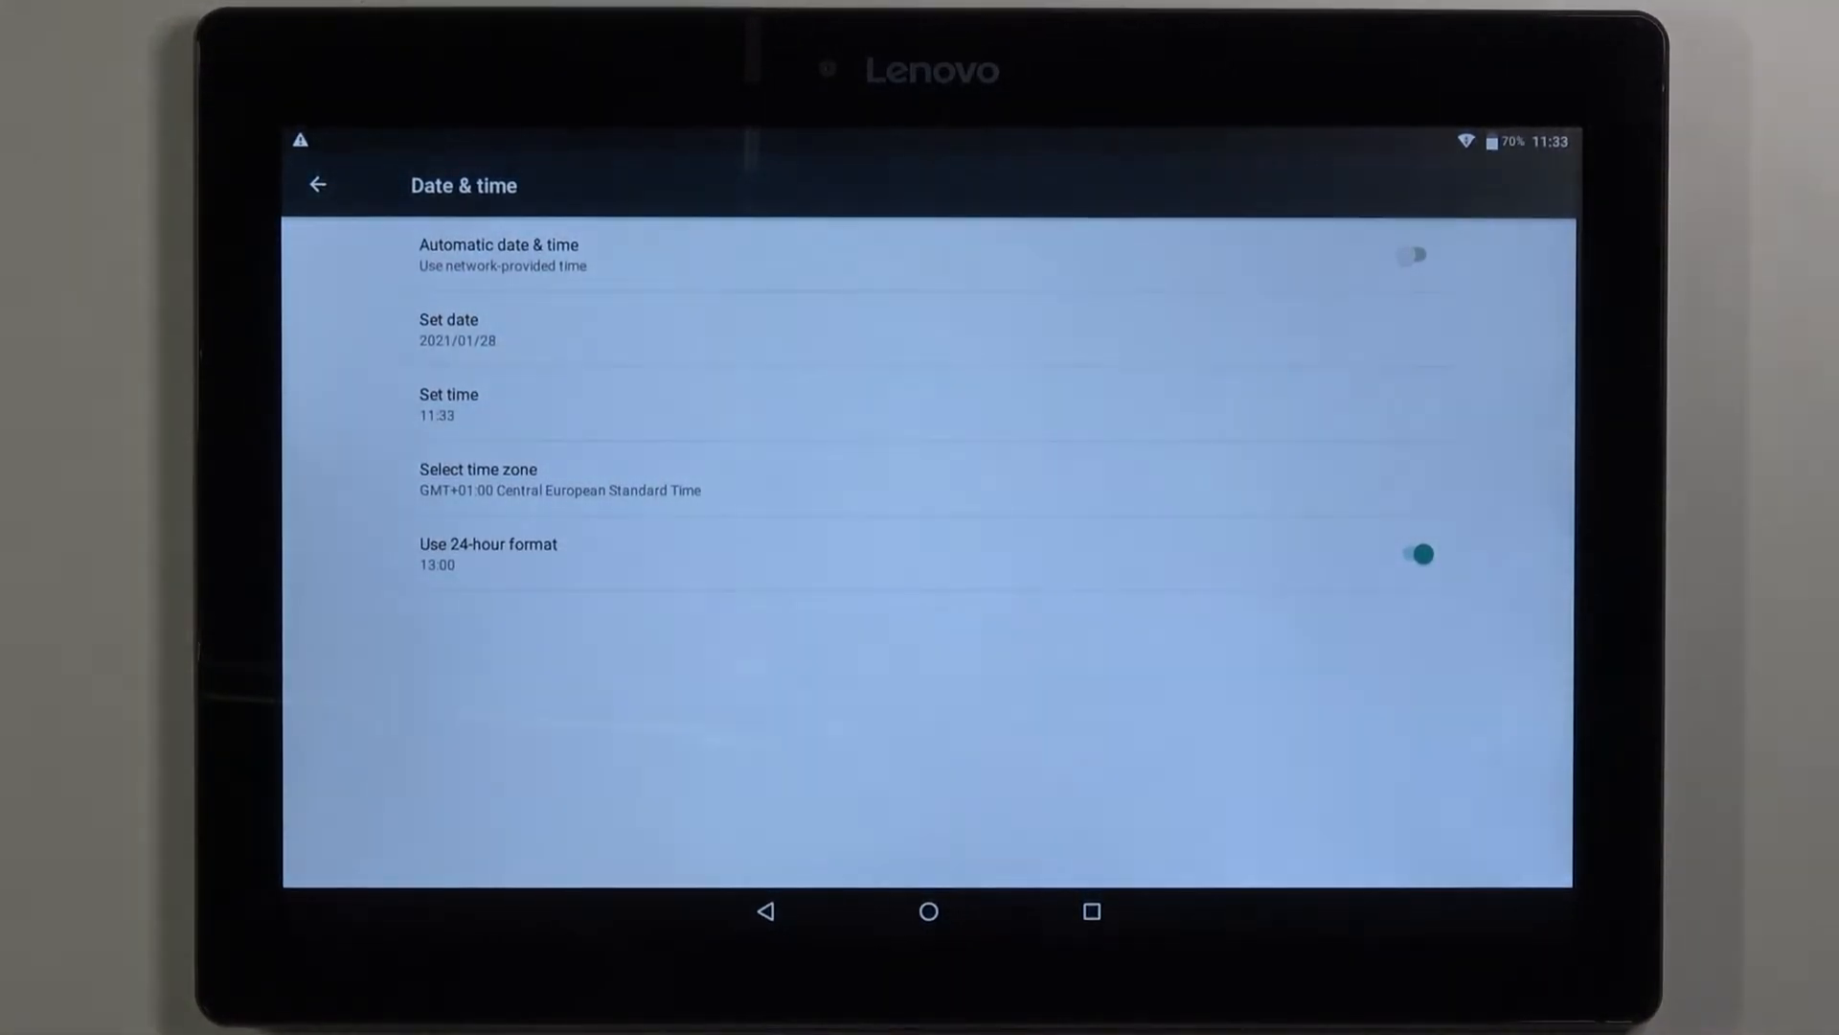
Set the clock to 07:08, picking hour 7 and minute 08 on the dial
{"action": "left_click", "coordinate": [449, 404]}
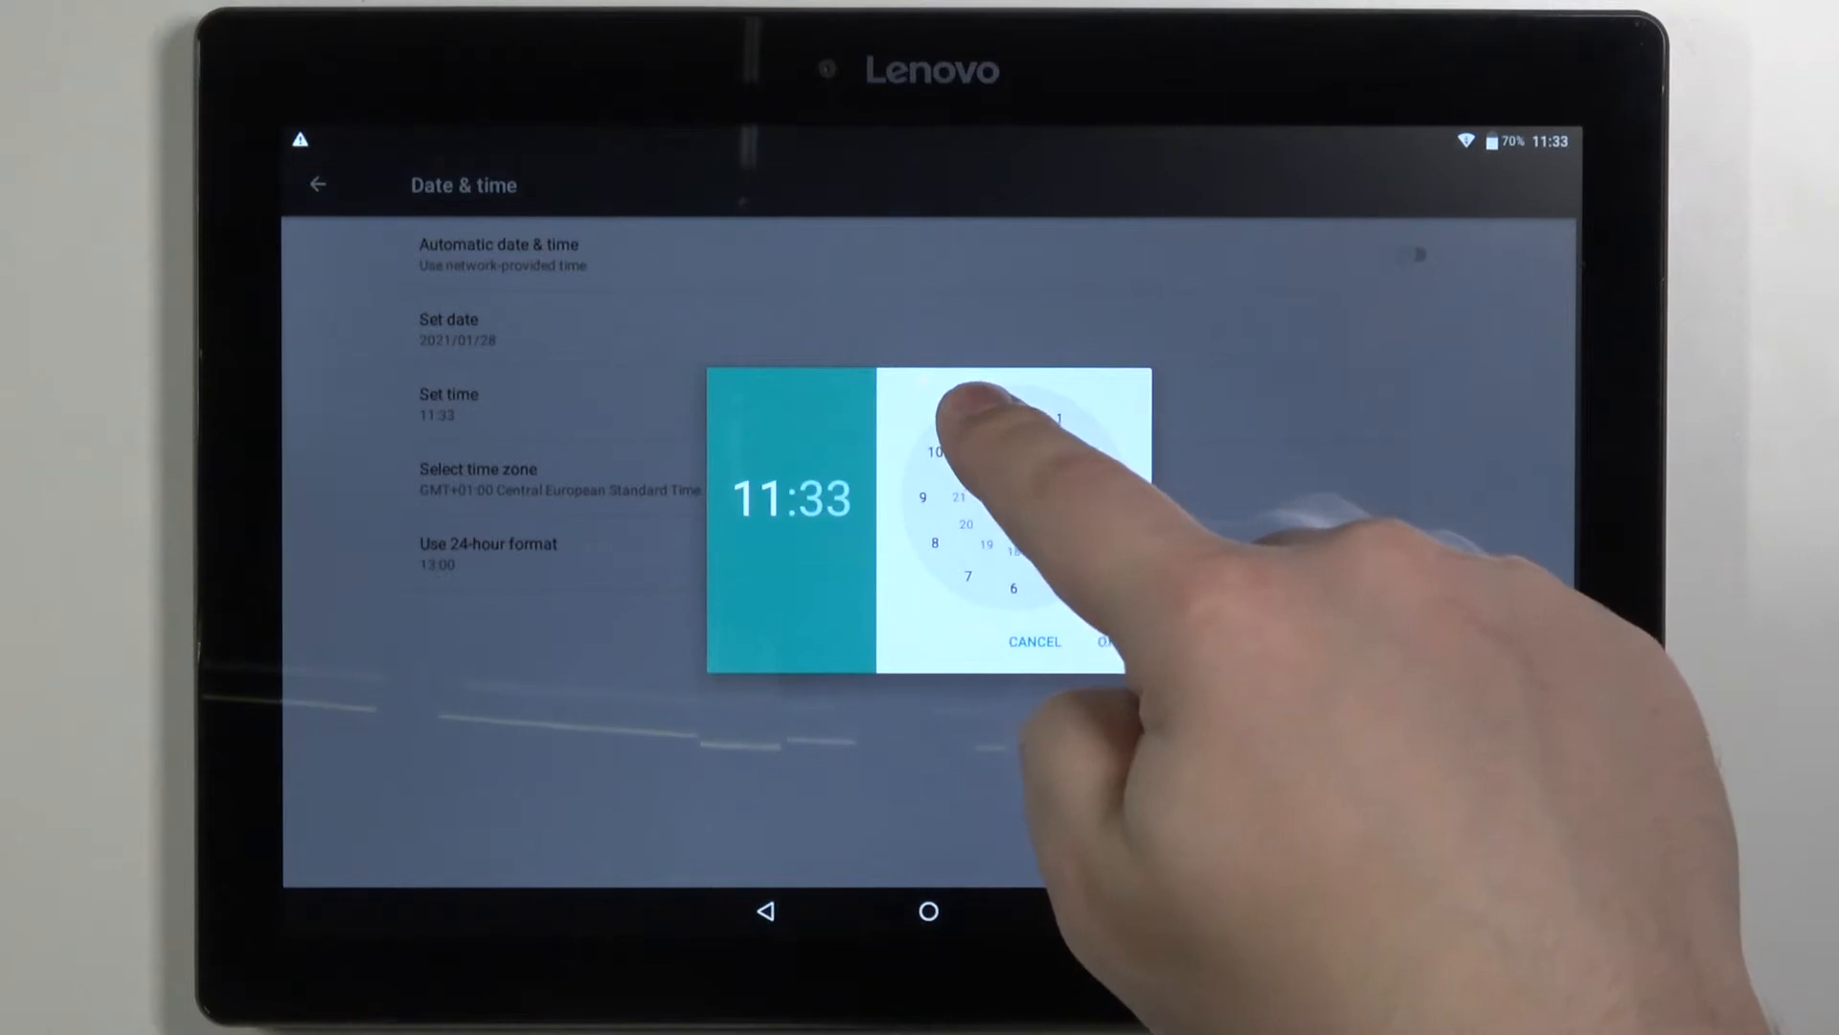
{"action": "left_click", "coordinate": [1013, 587]}
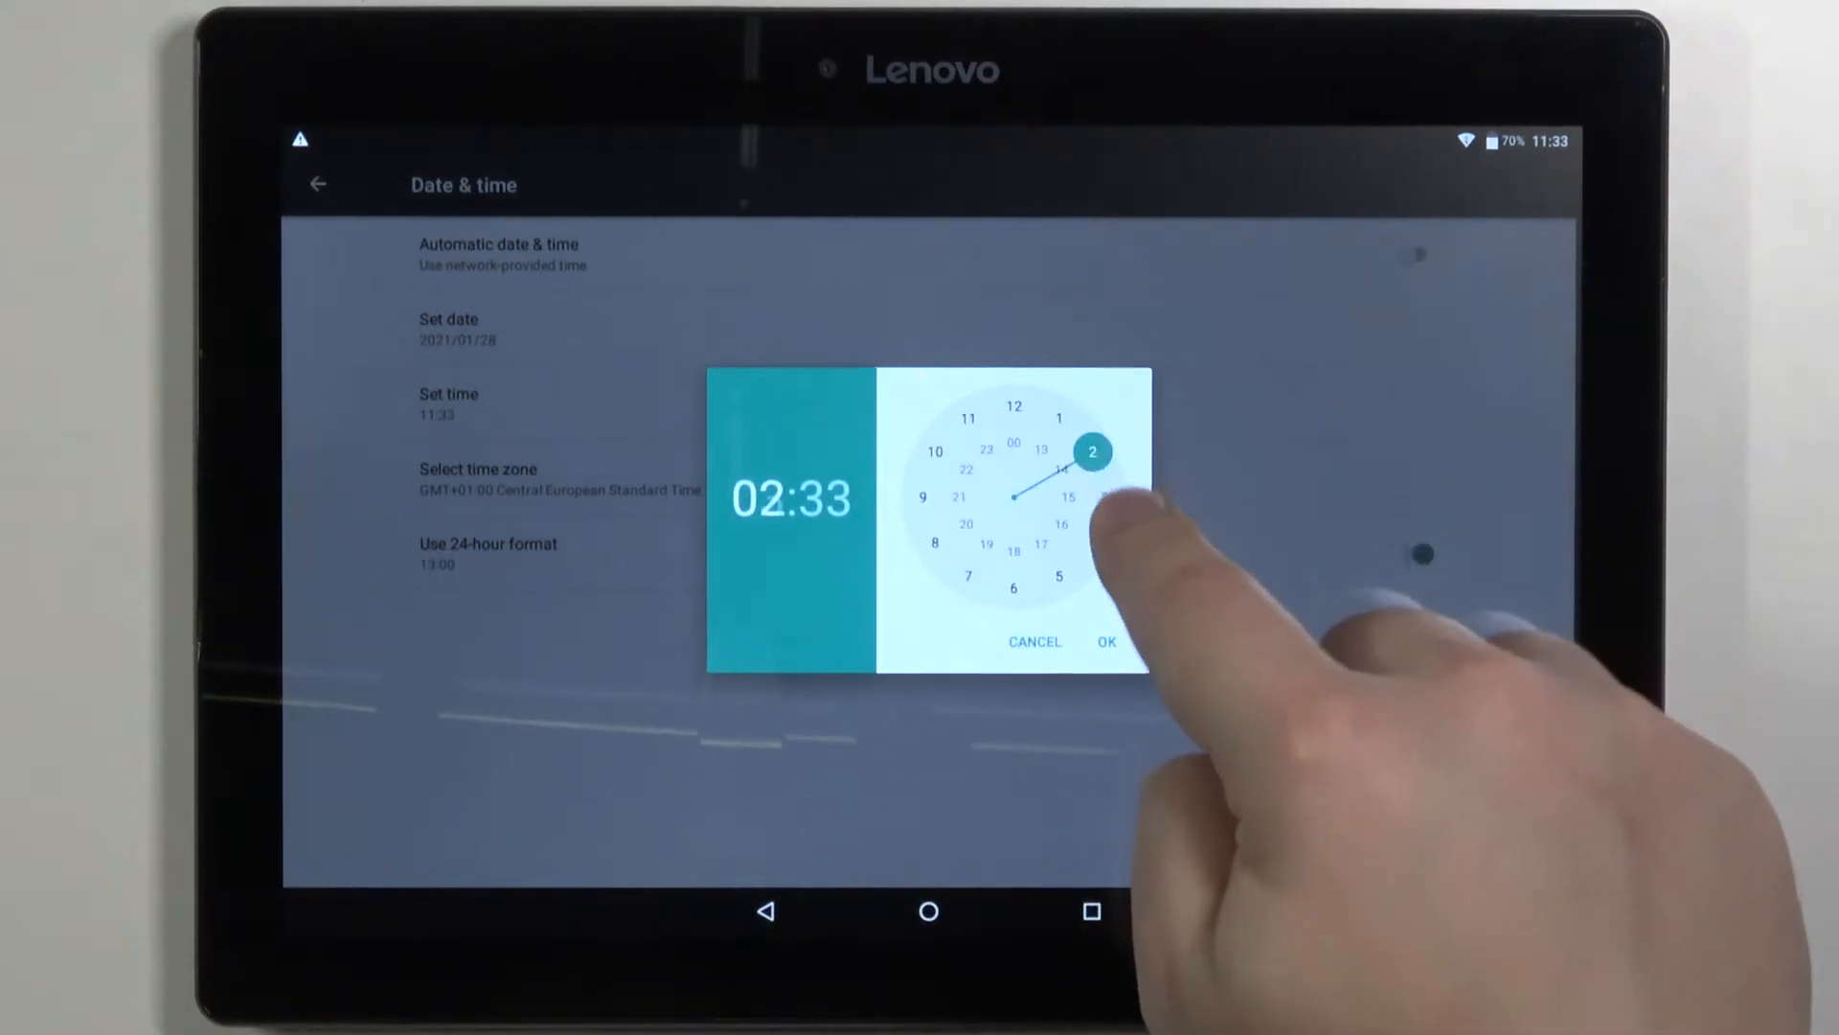
{"action": "left_click", "coordinate": [1012, 406]}
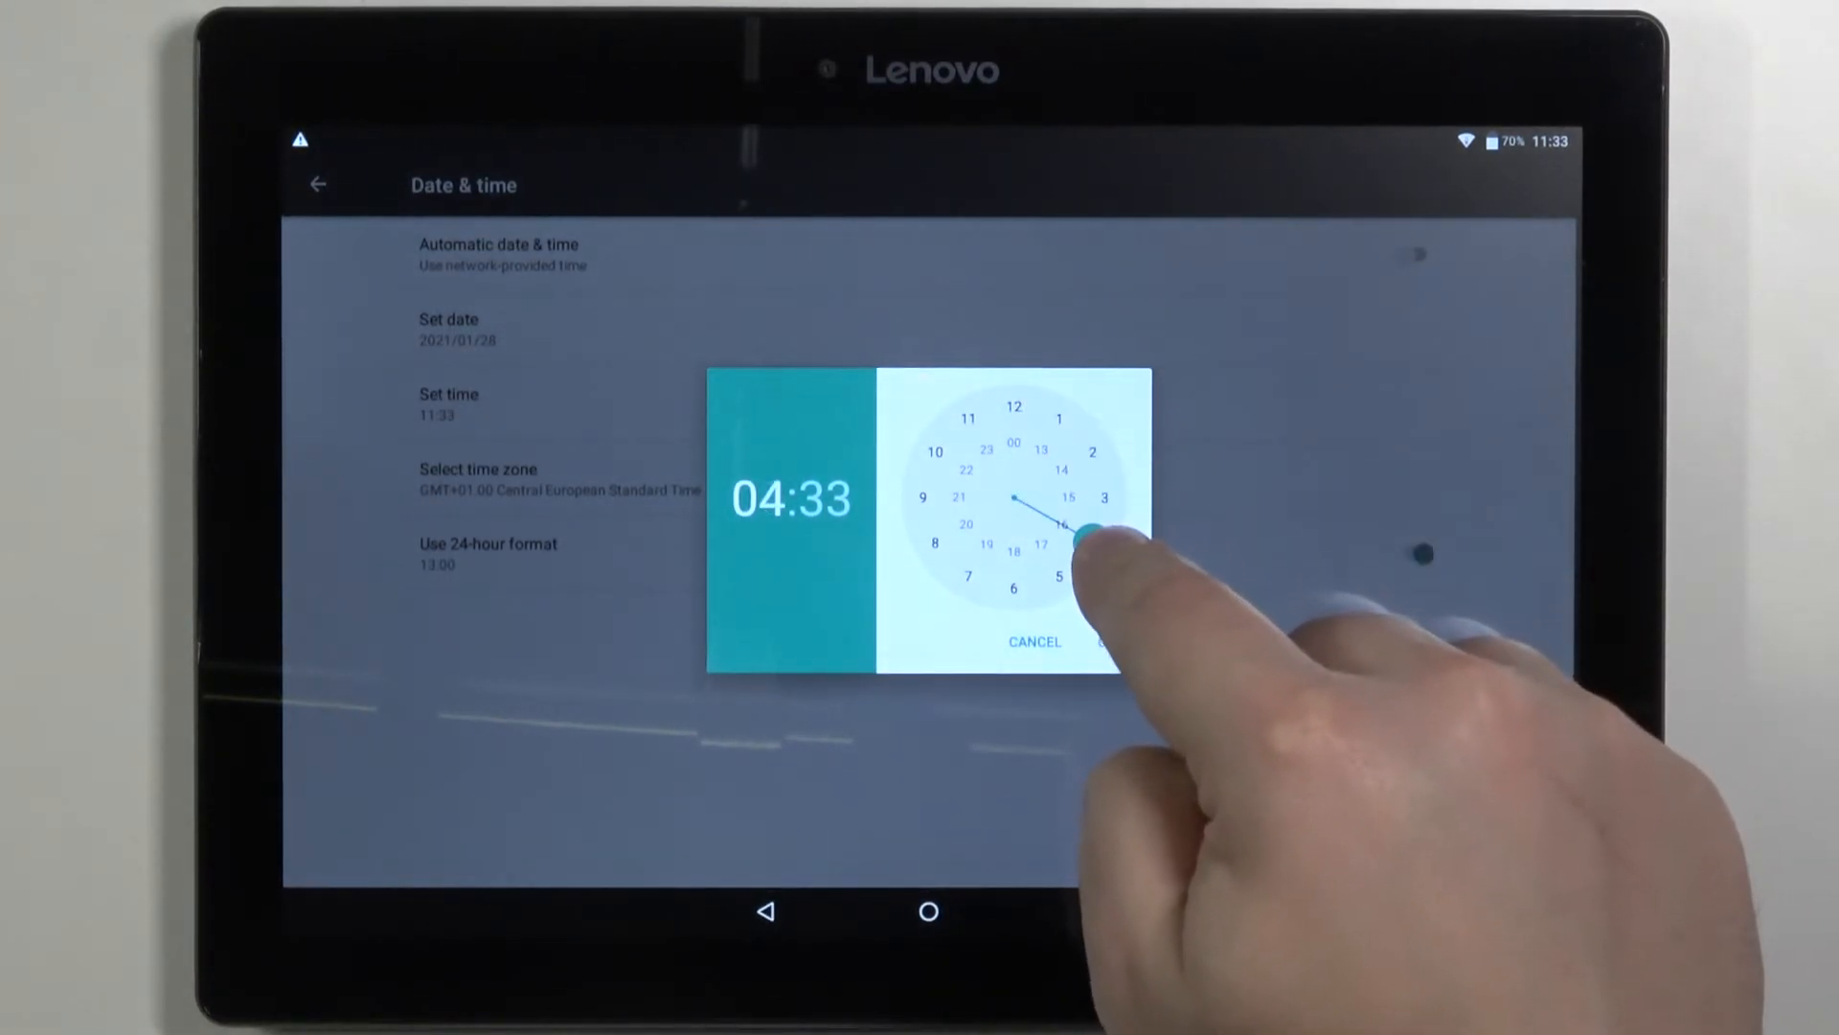
{"action": "left_click", "coordinate": [968, 576]}
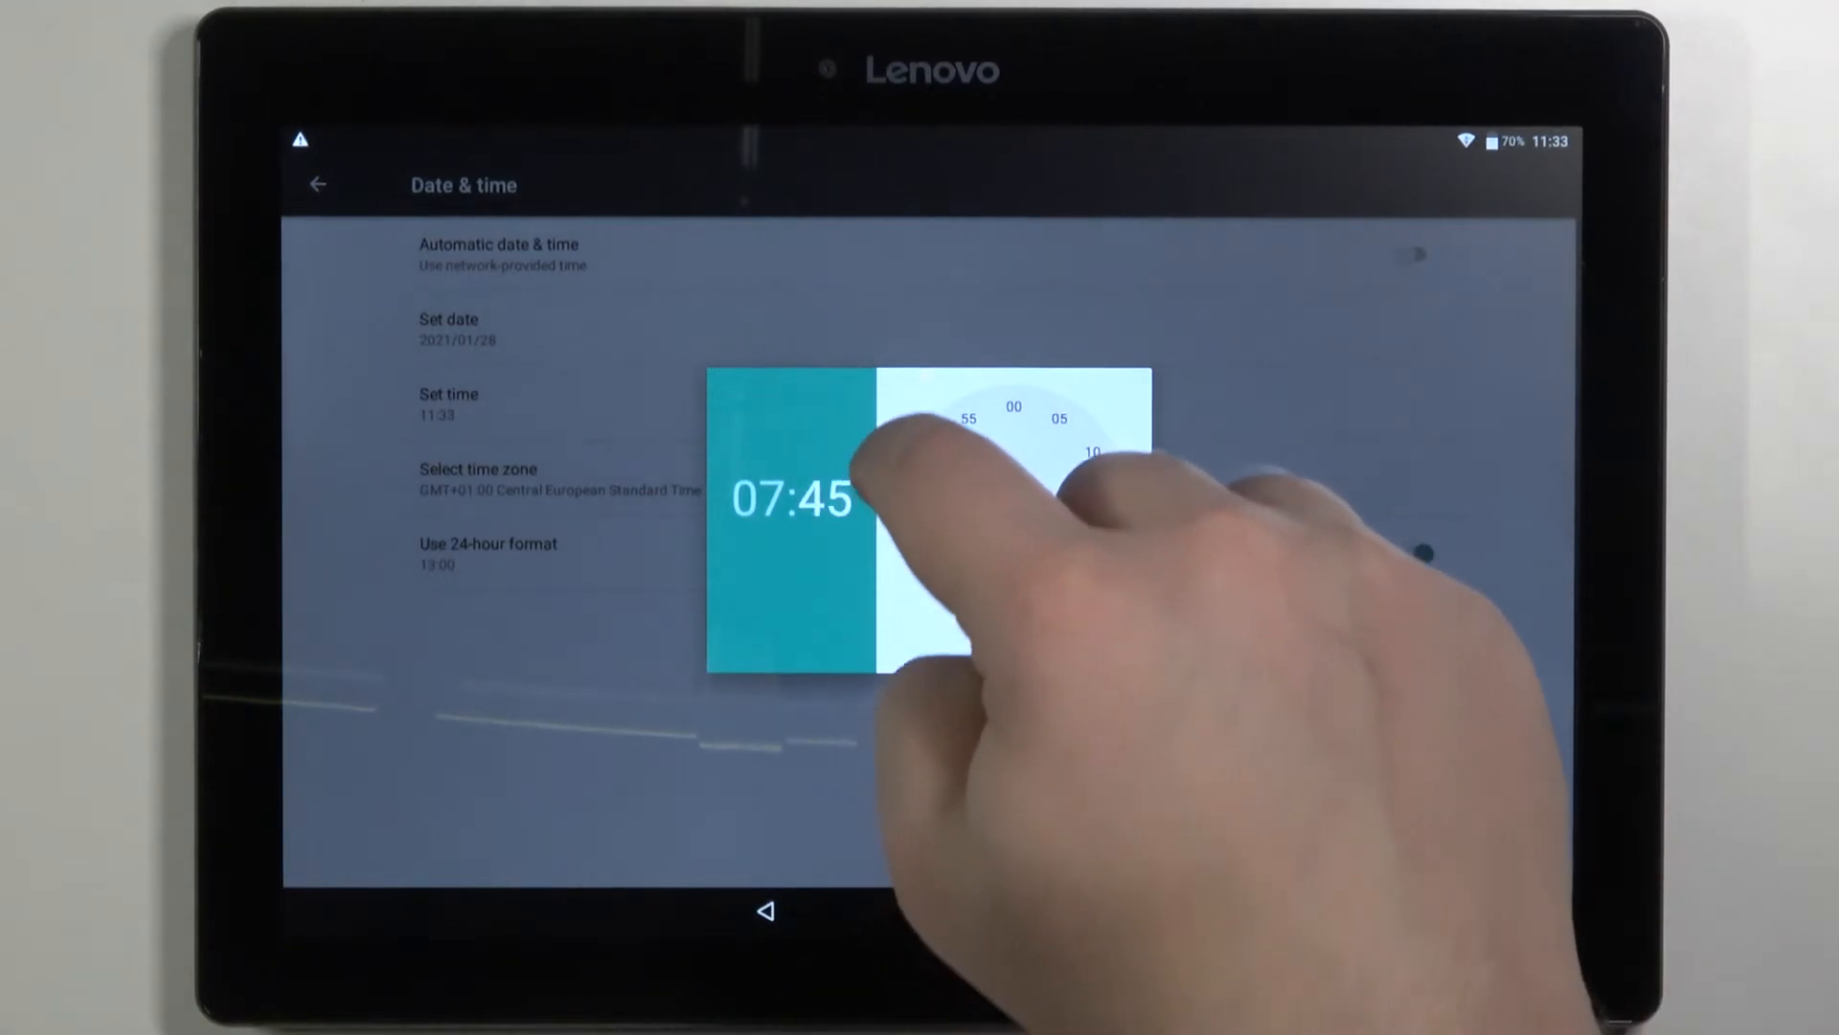
{"action": "left_click", "coordinate": [1073, 433]}
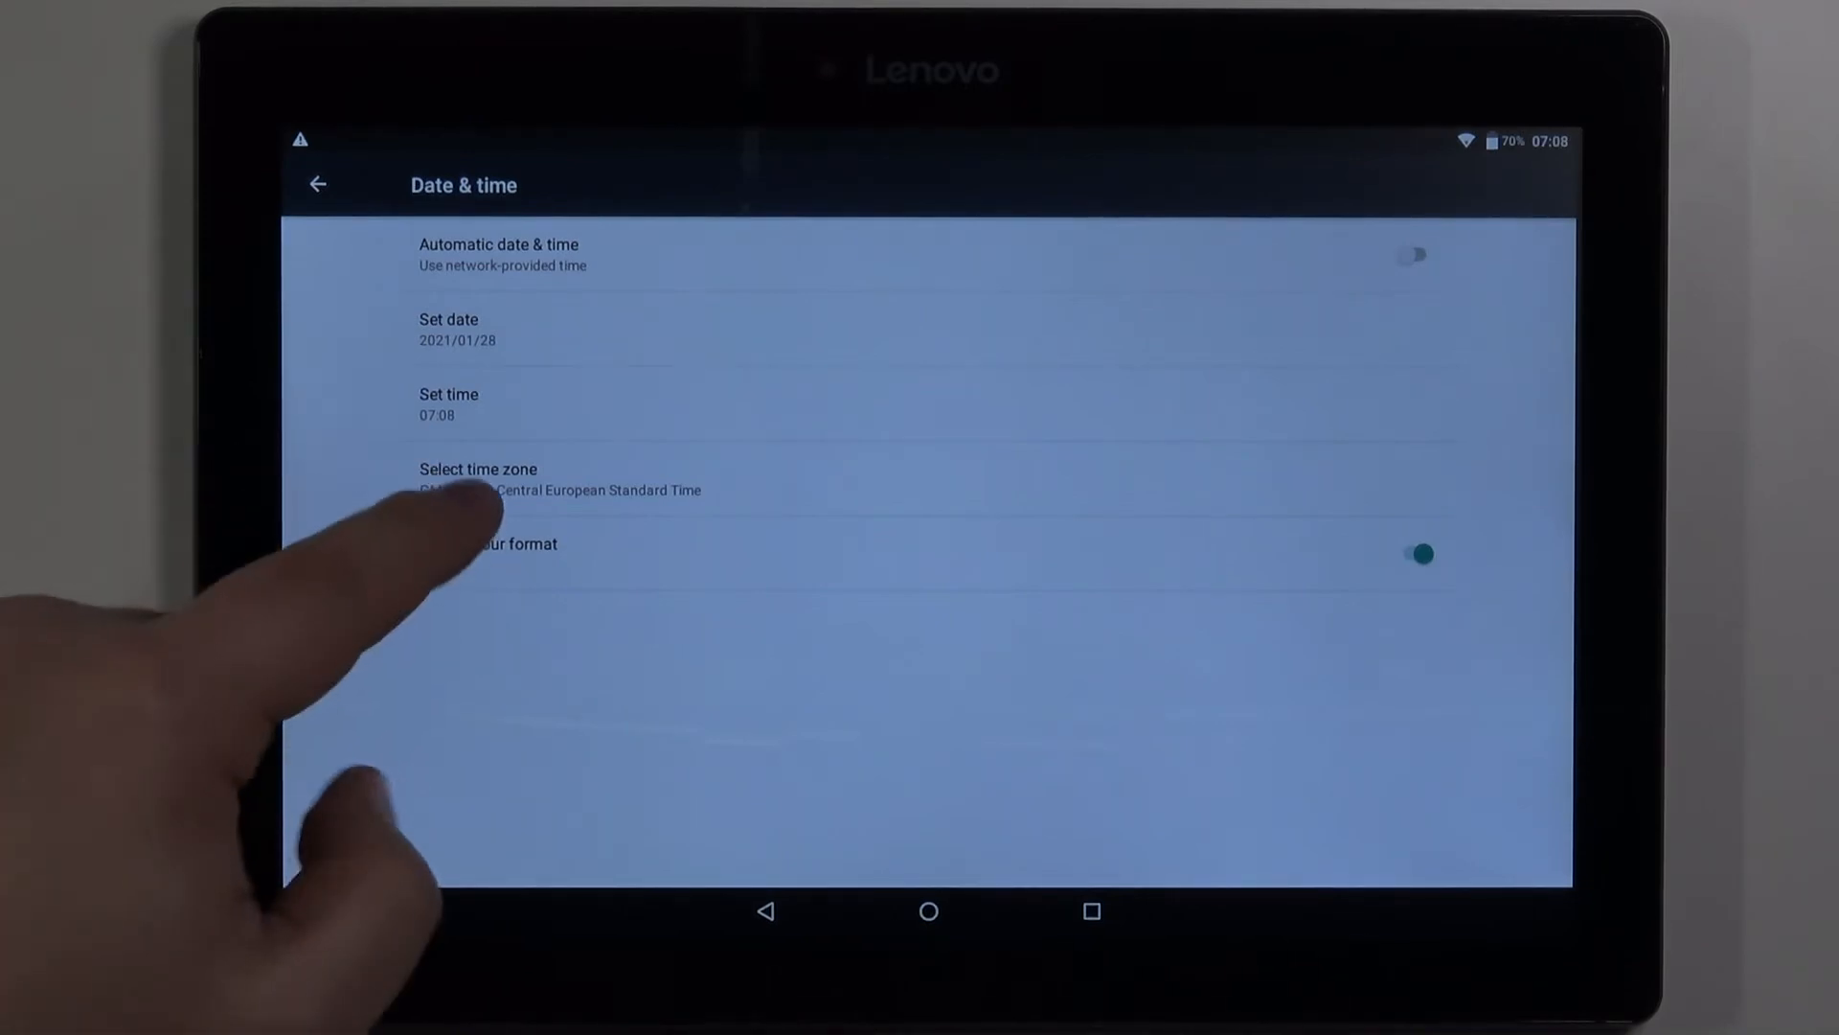
Choose Kabul (GMT+04:30) from the time zone list
{"action": "left_click", "coordinate": [477, 479]}
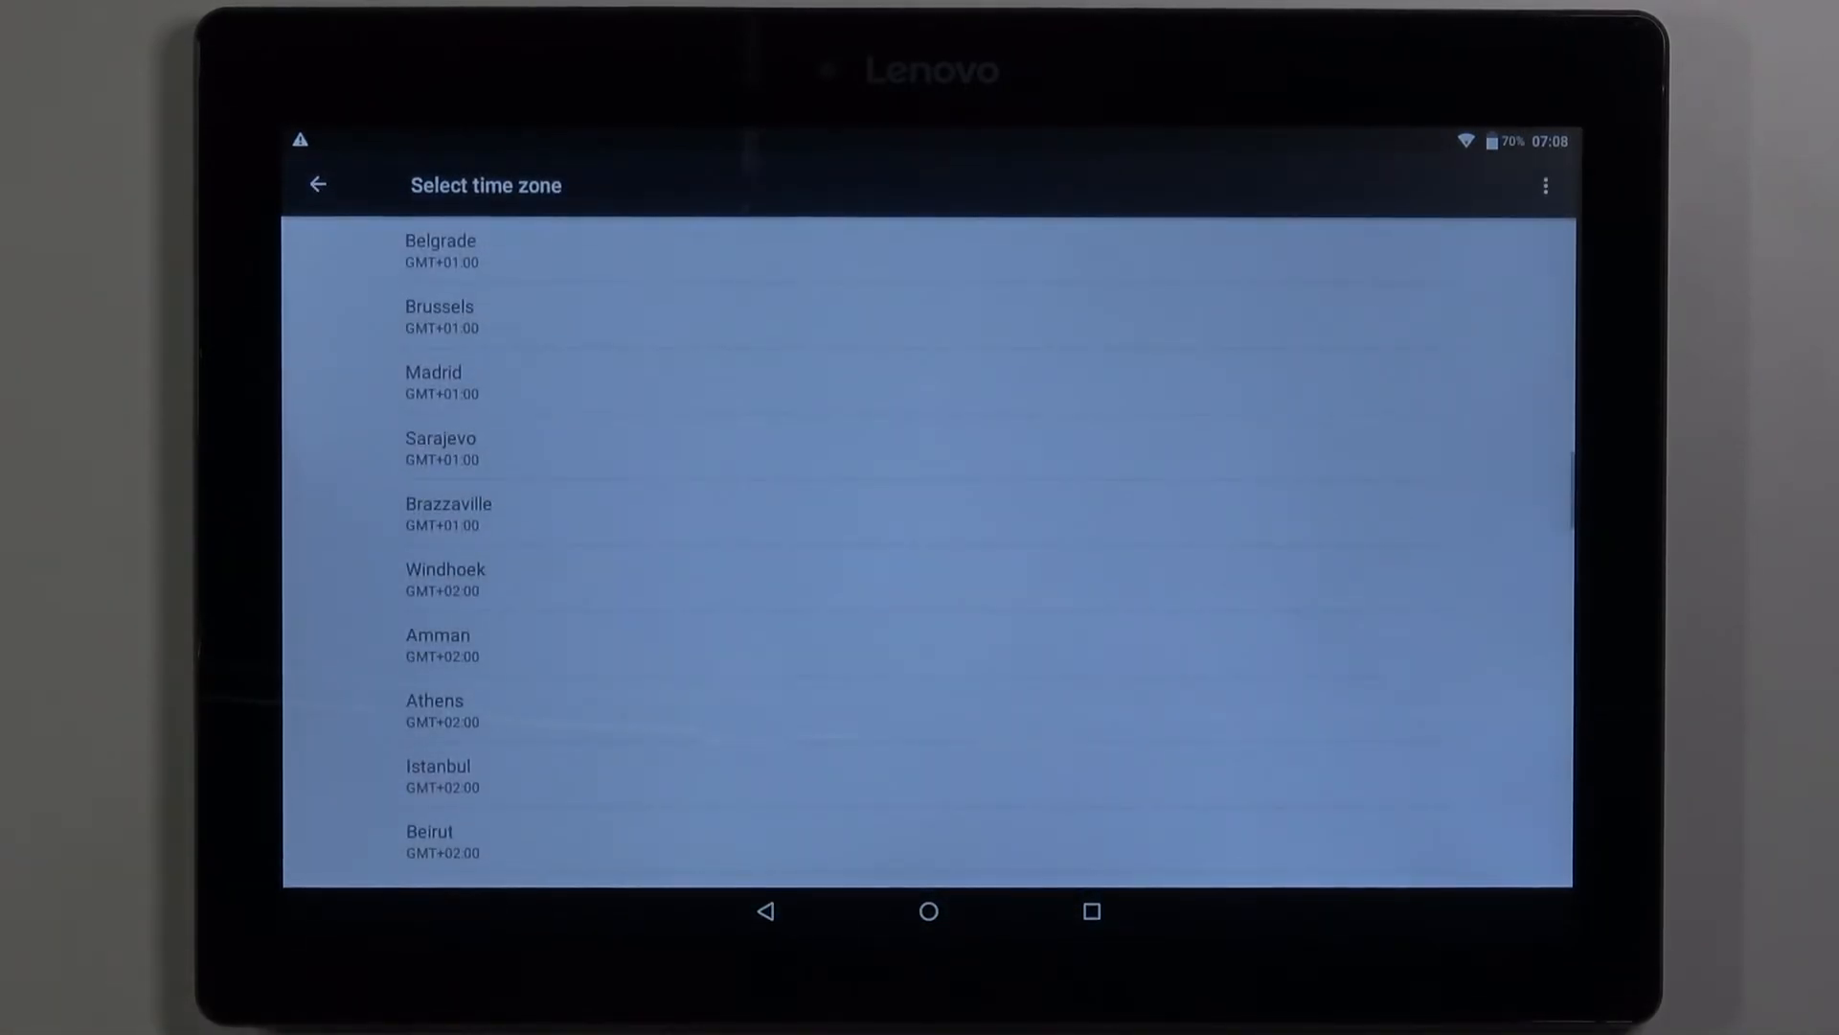
{"action": "scroll", "scroll_direction": "down", "scroll_amount": 3}
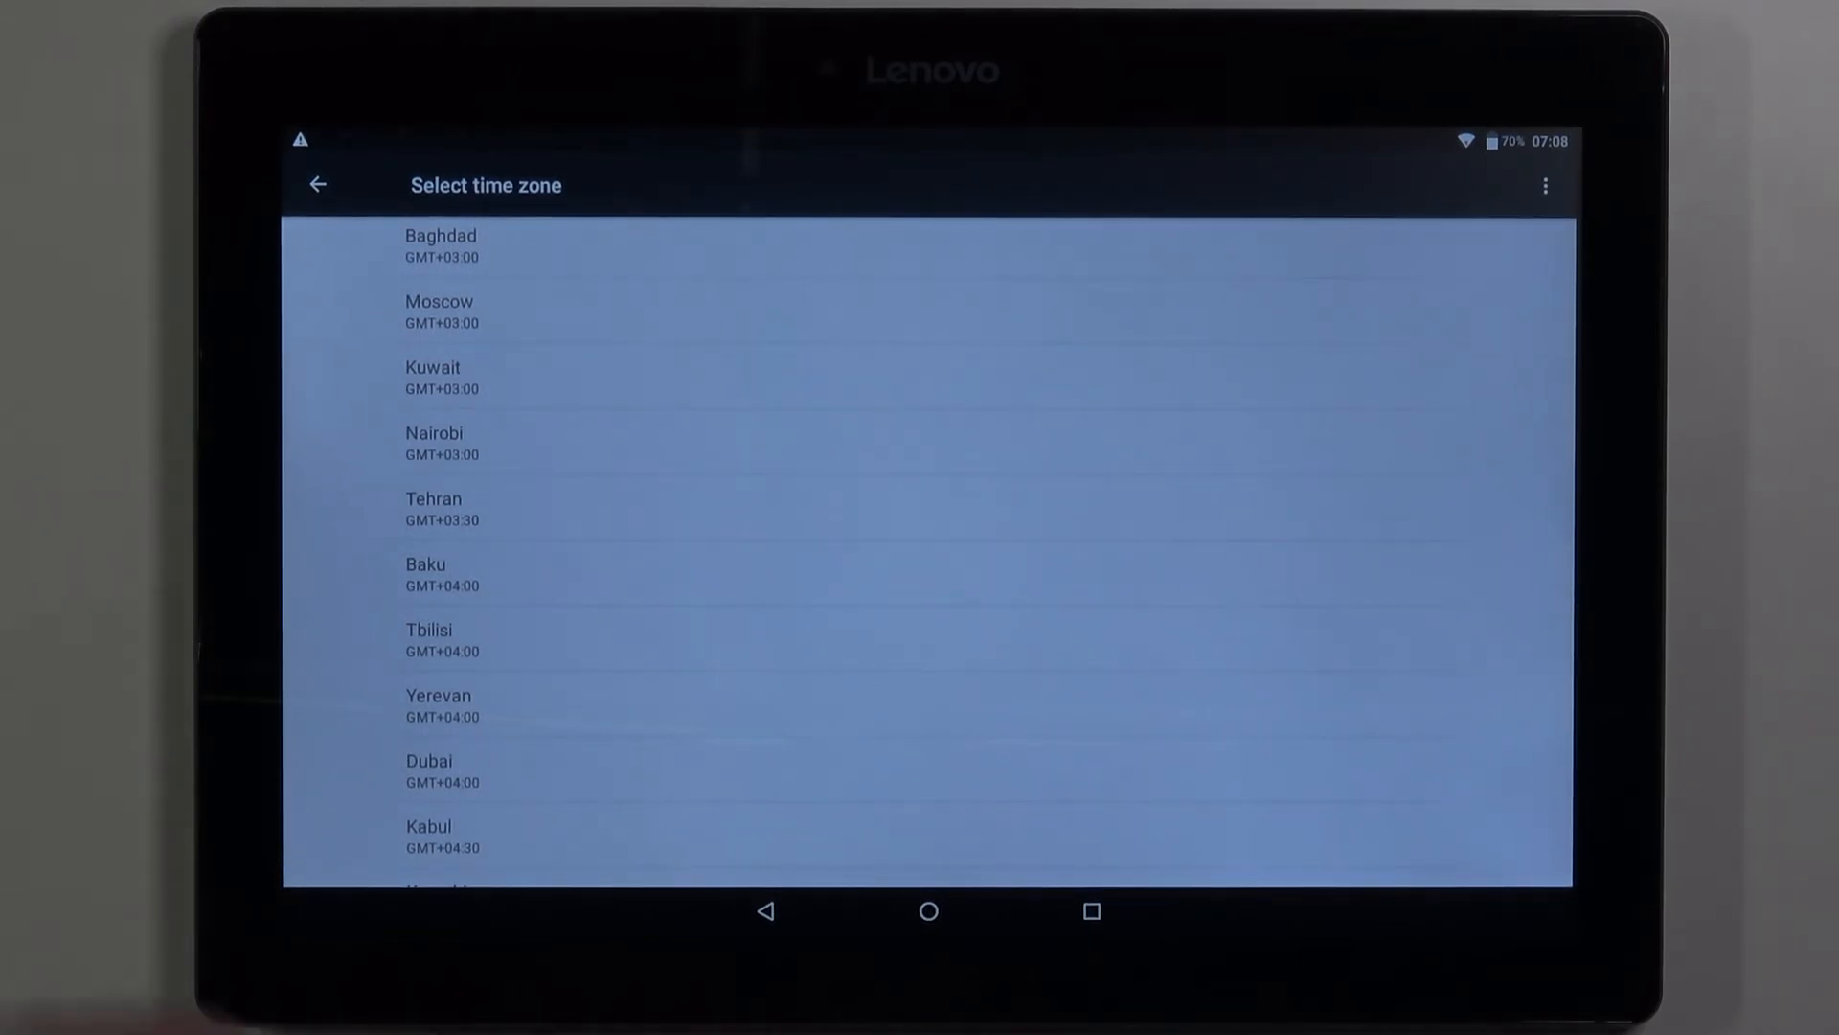
{"action": "left_click", "coordinate": [428, 836]}
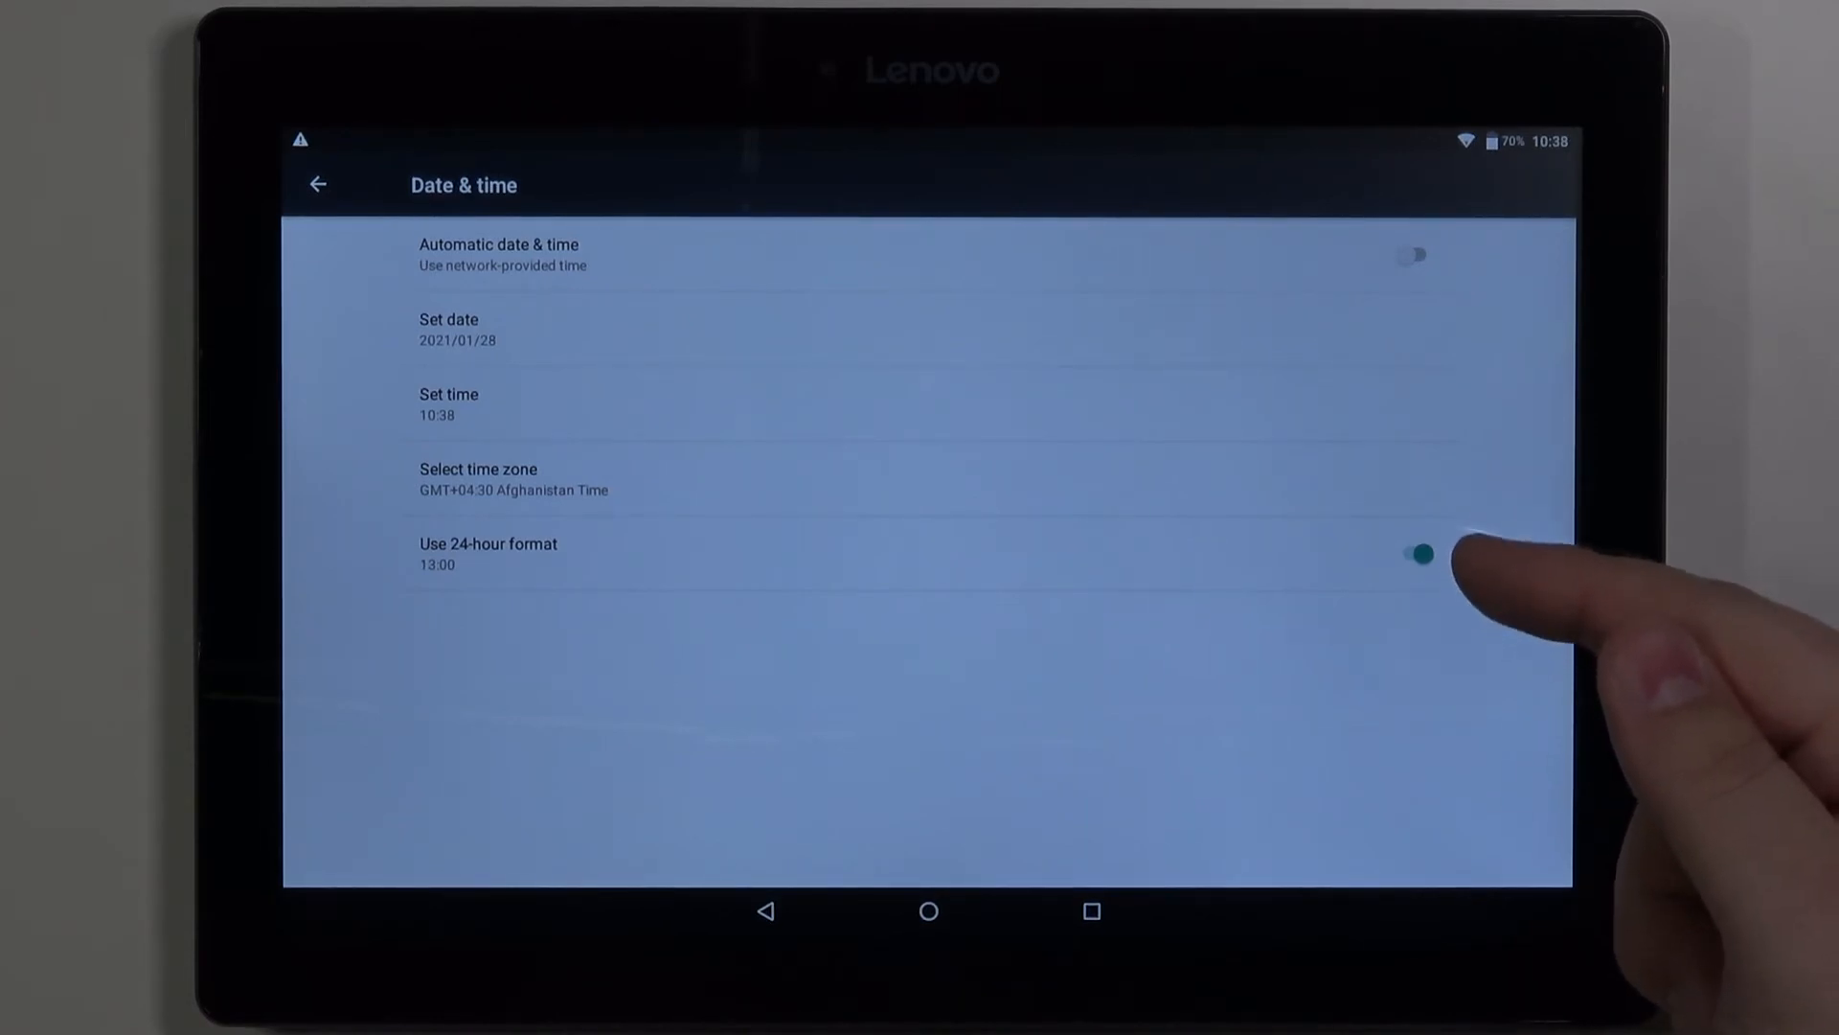
{"action": "left_click", "coordinate": [1416, 553]}
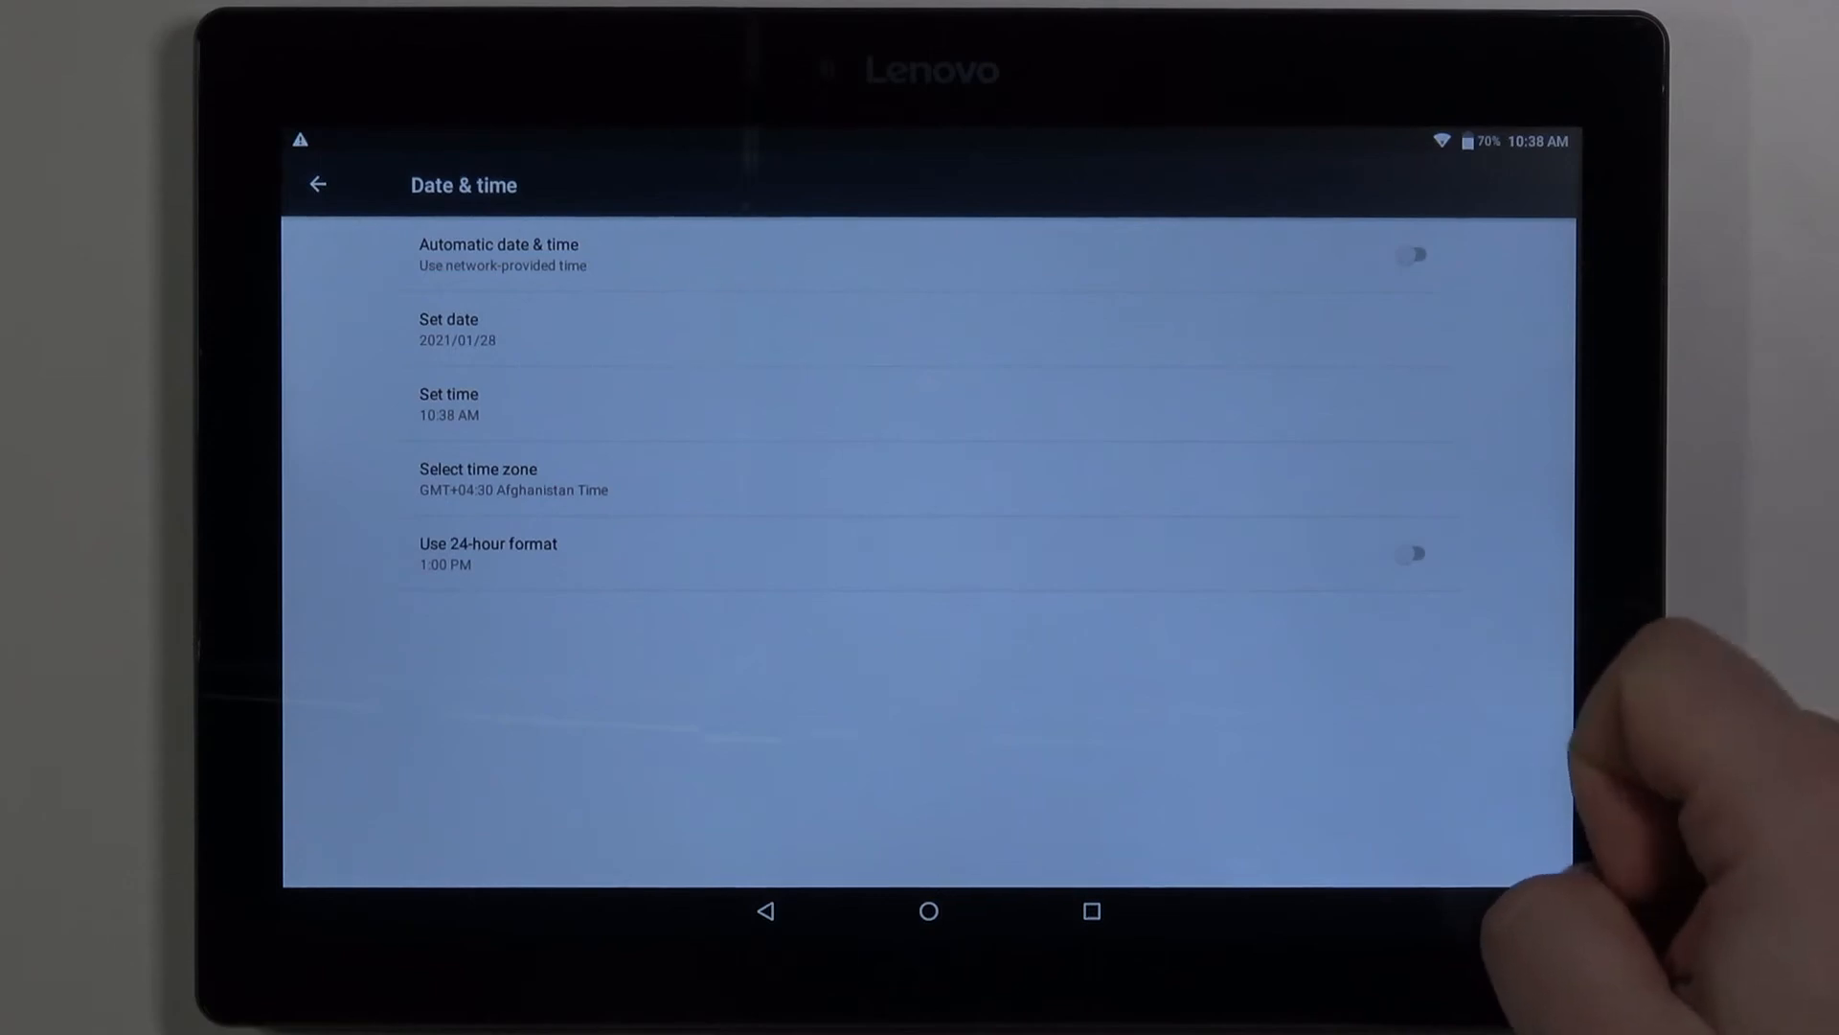
{"action": "left_click", "coordinate": [1411, 552]}
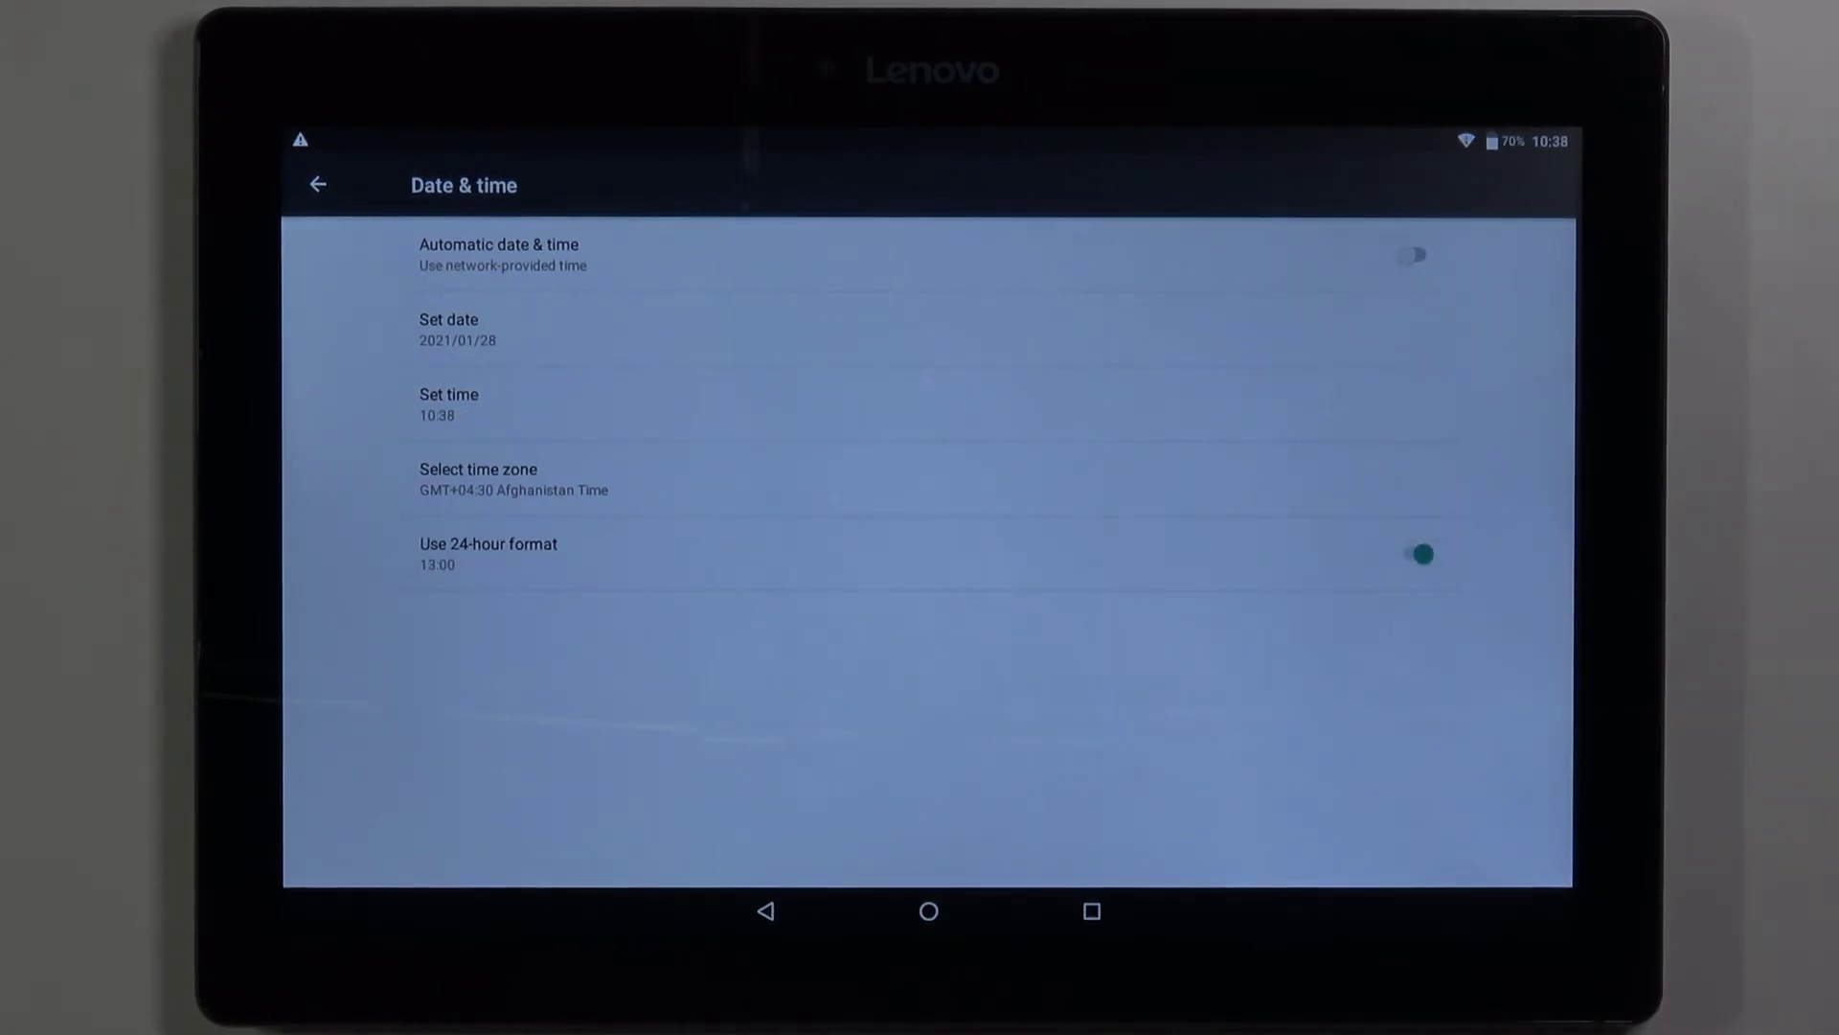